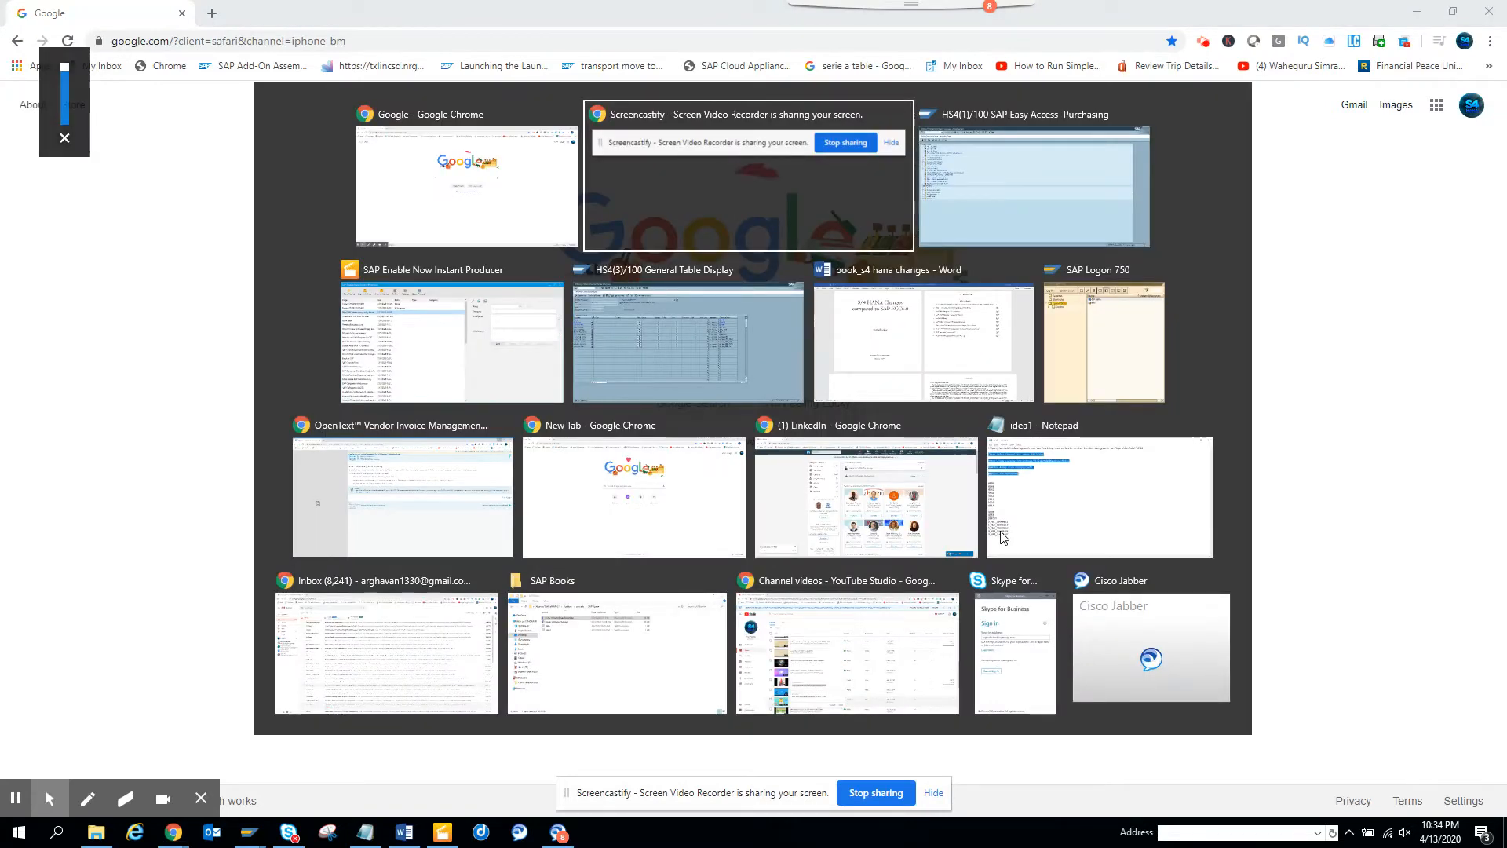
Bring the SAP Easy Access Purchasing session to the front from the task view
left_click(1033, 183)
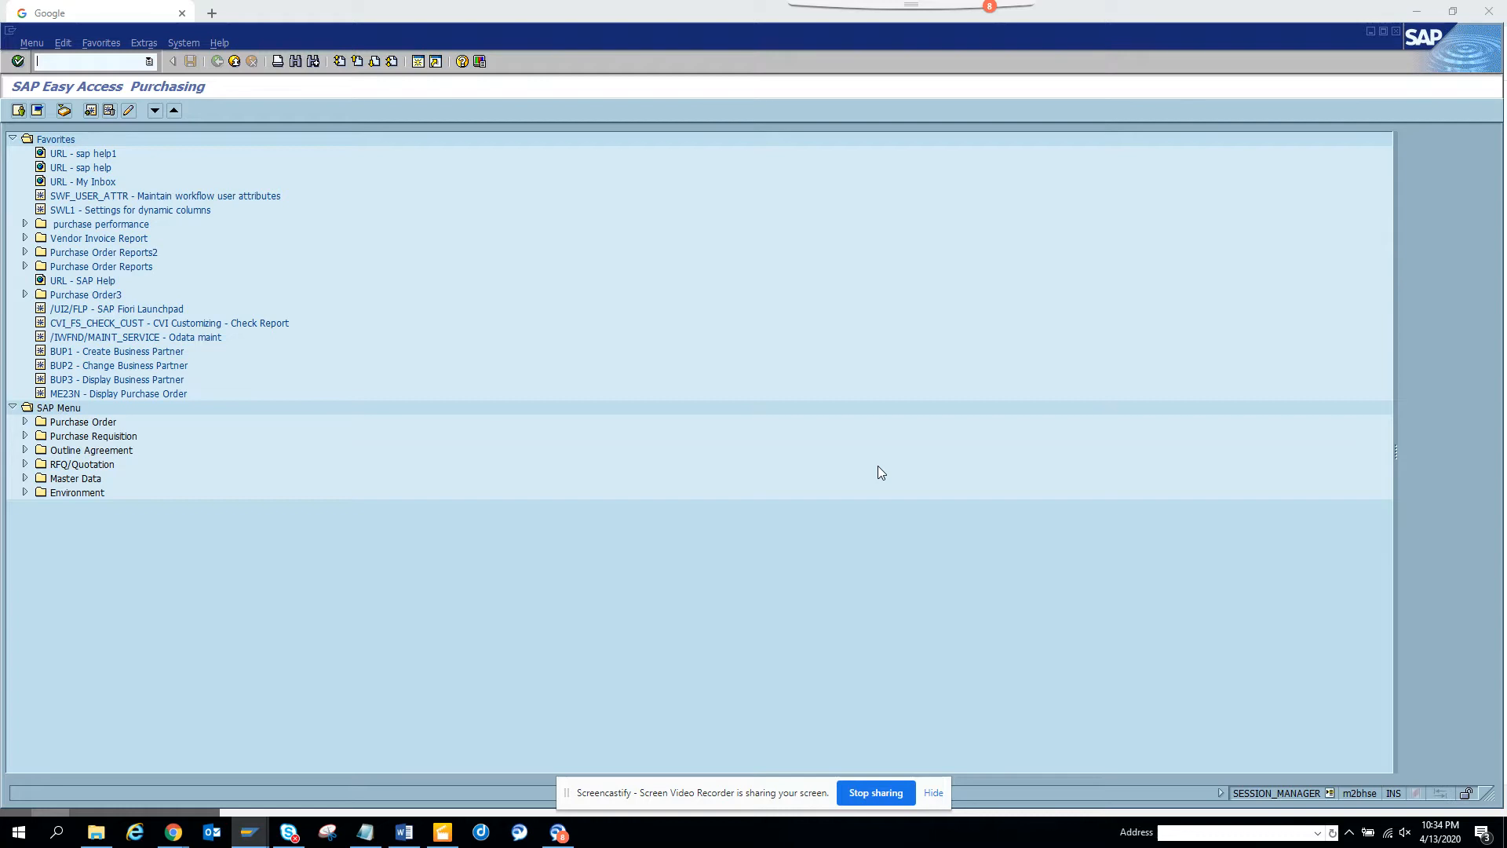
In SE16T, search transactions for 'ariba', which returns zero hits
type("se")
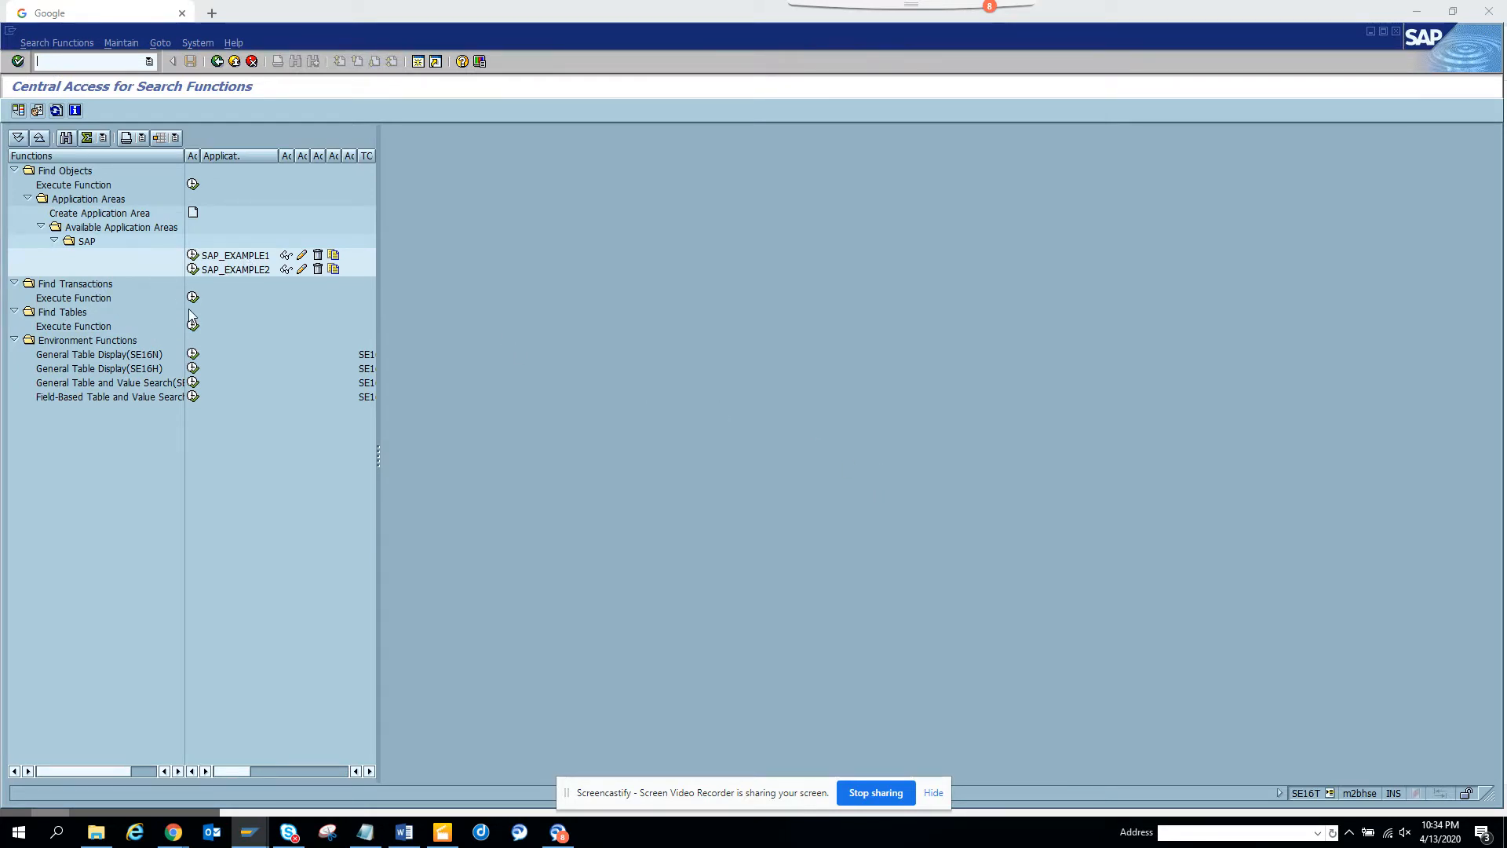
mouse_move(194, 299)
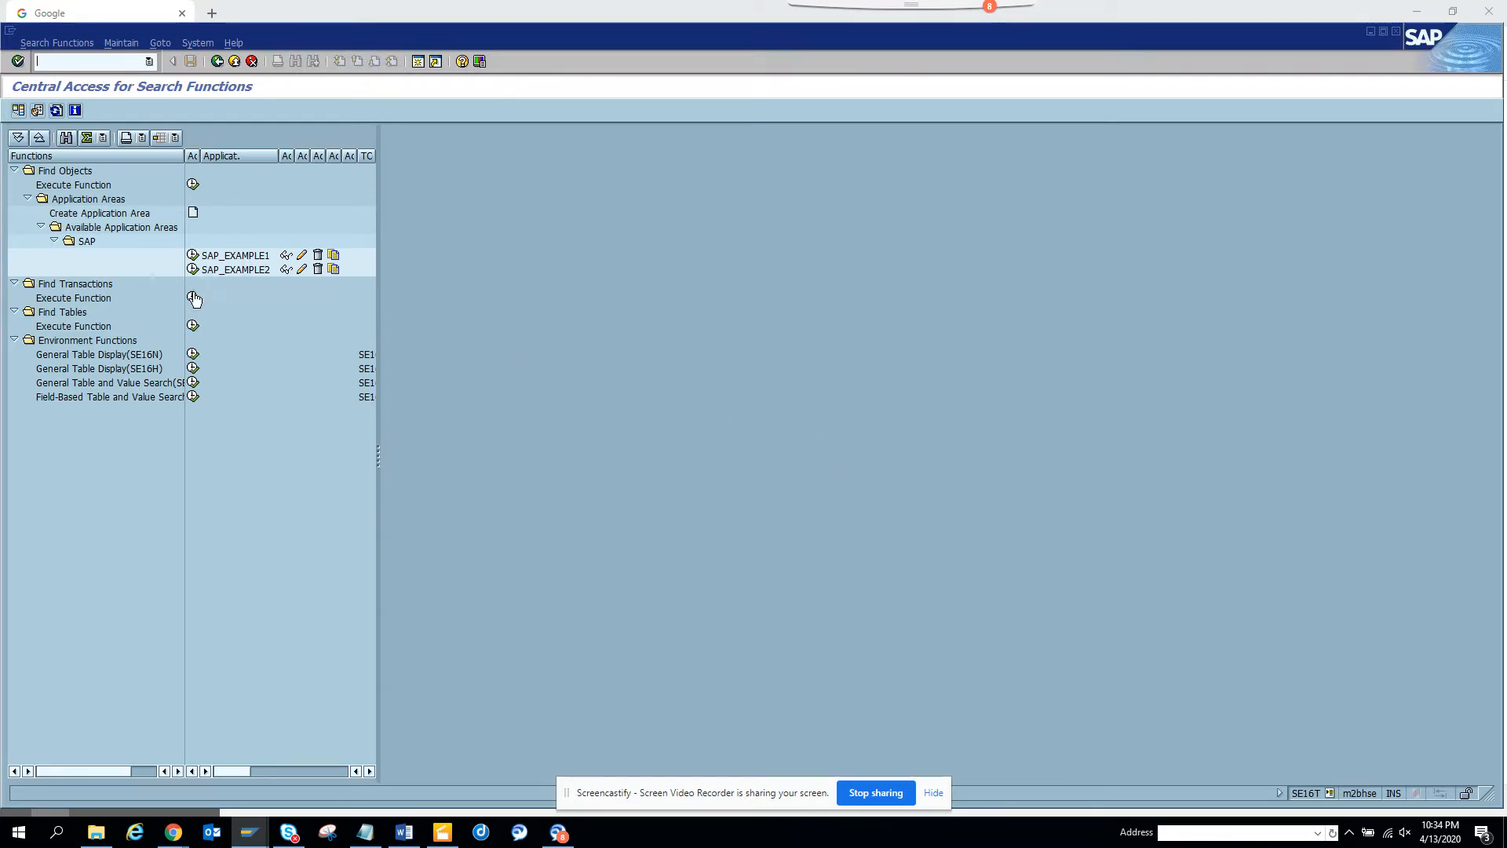
left_click(193, 296)
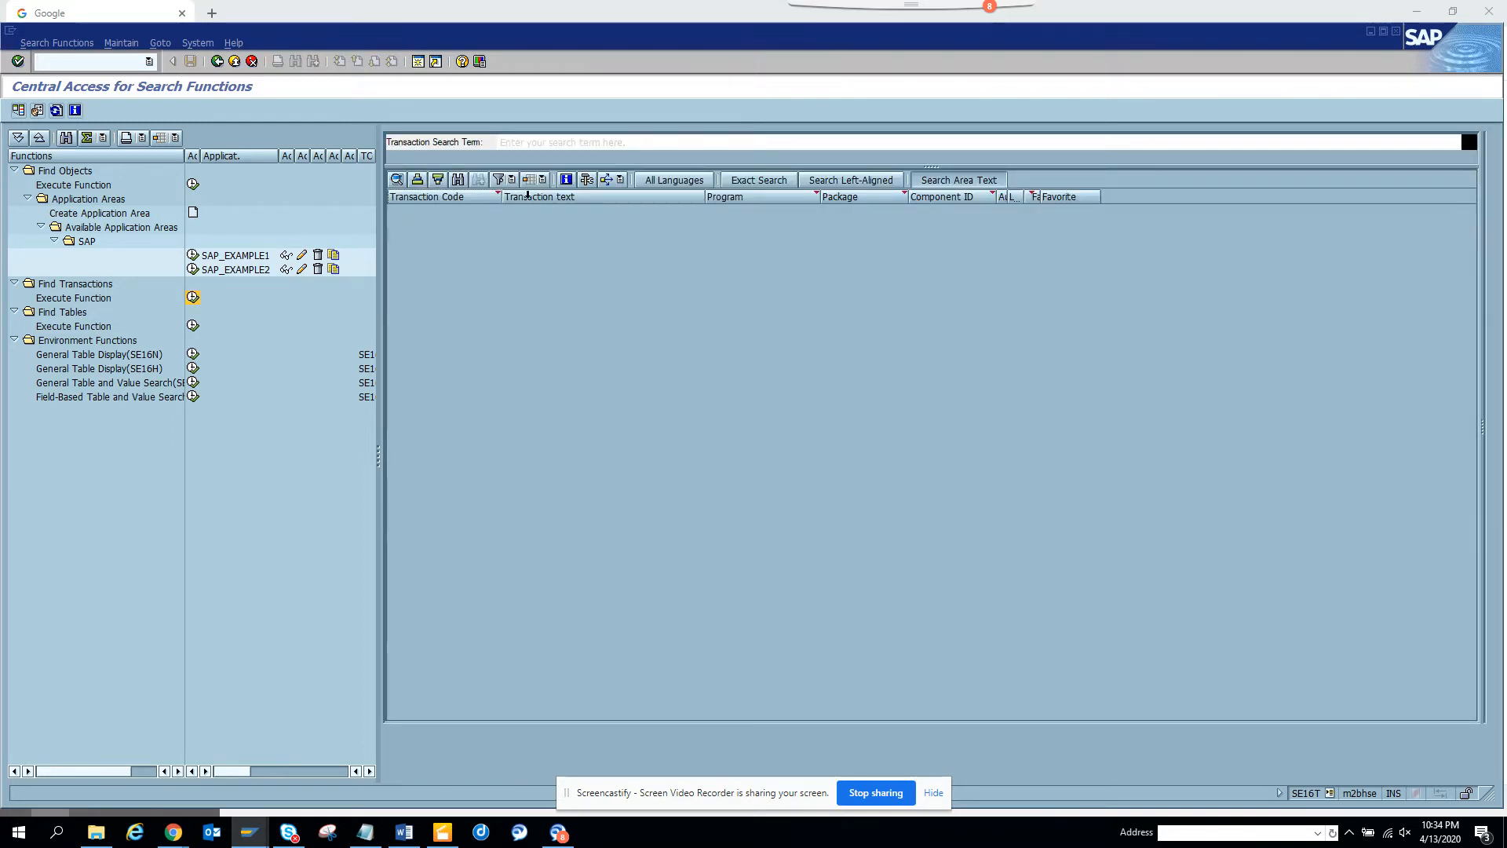
type("a")
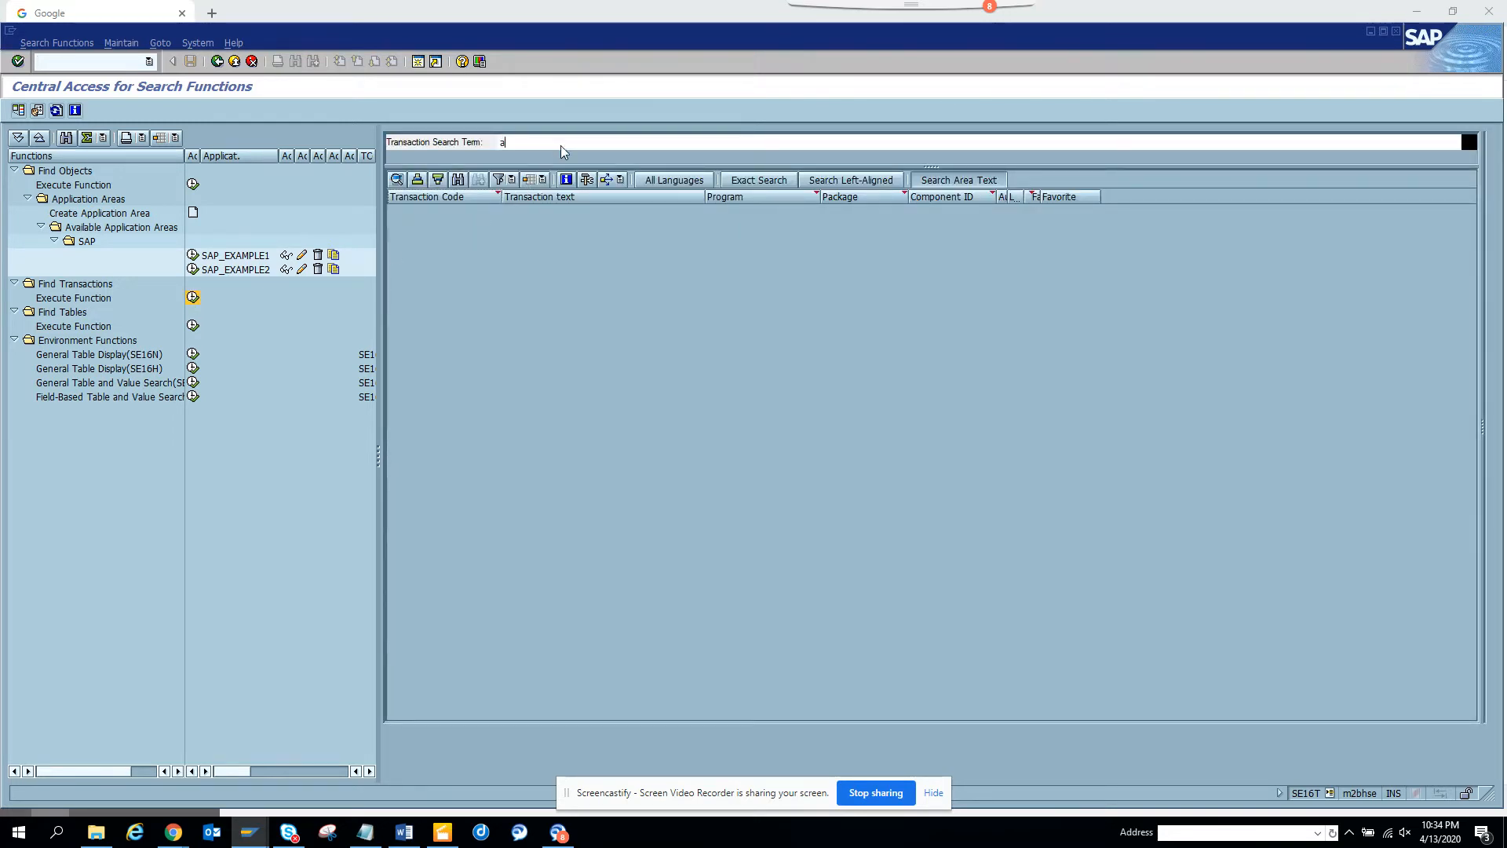
type("i")
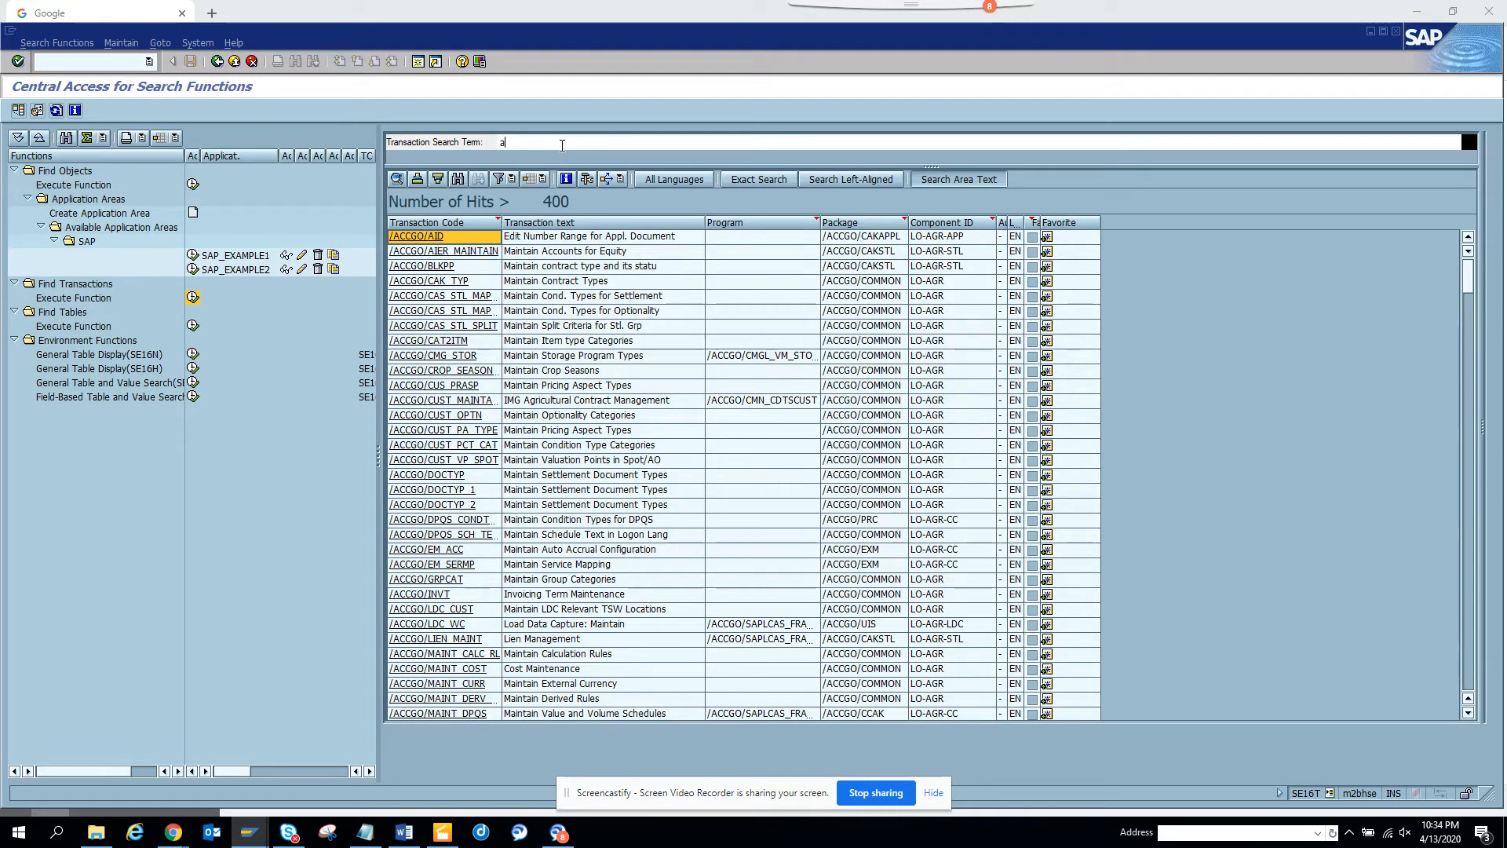
type("rib")
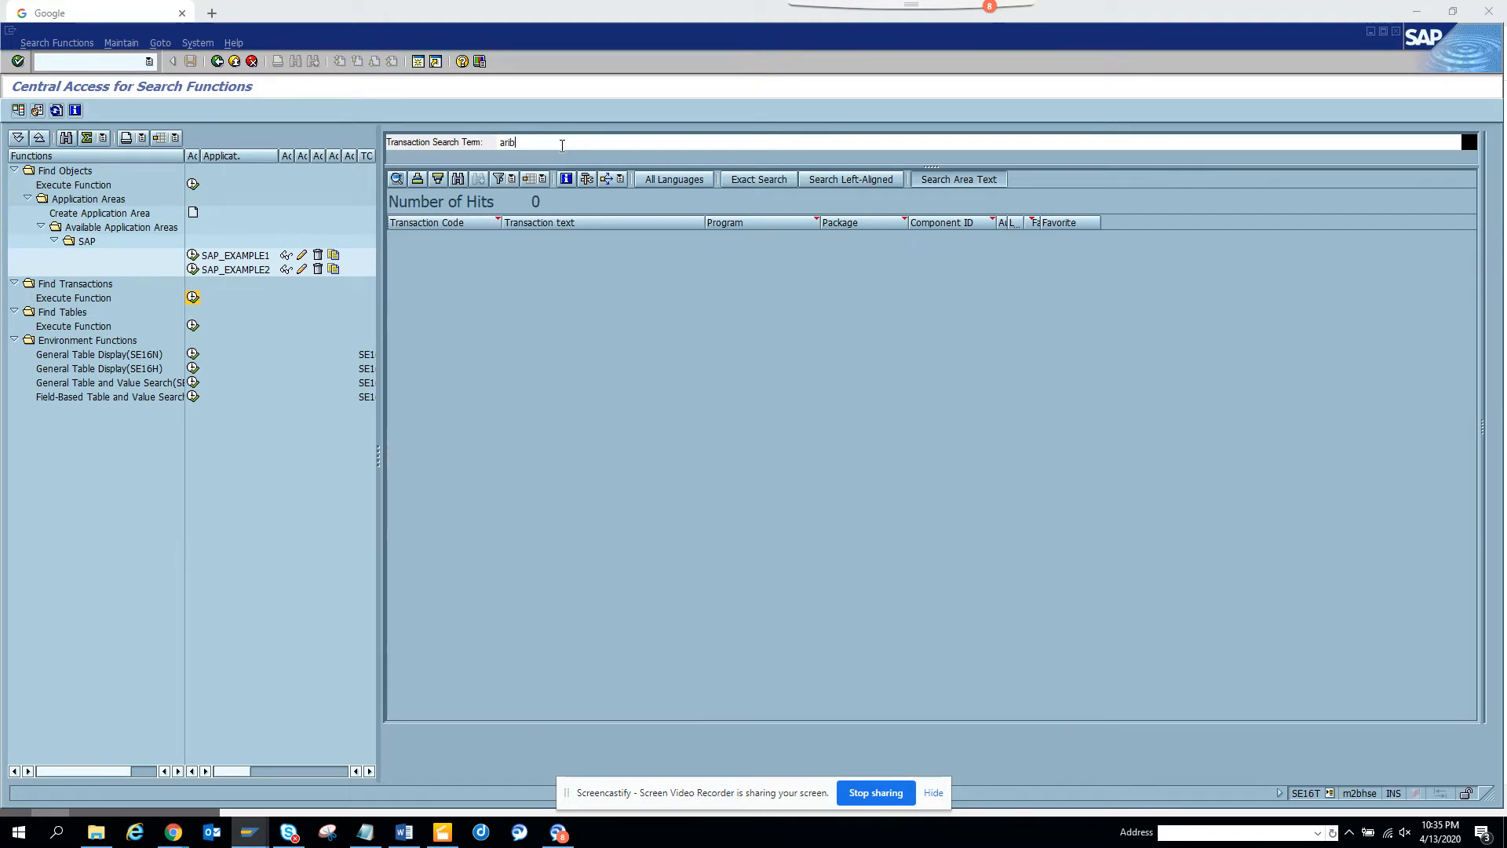
type("a")
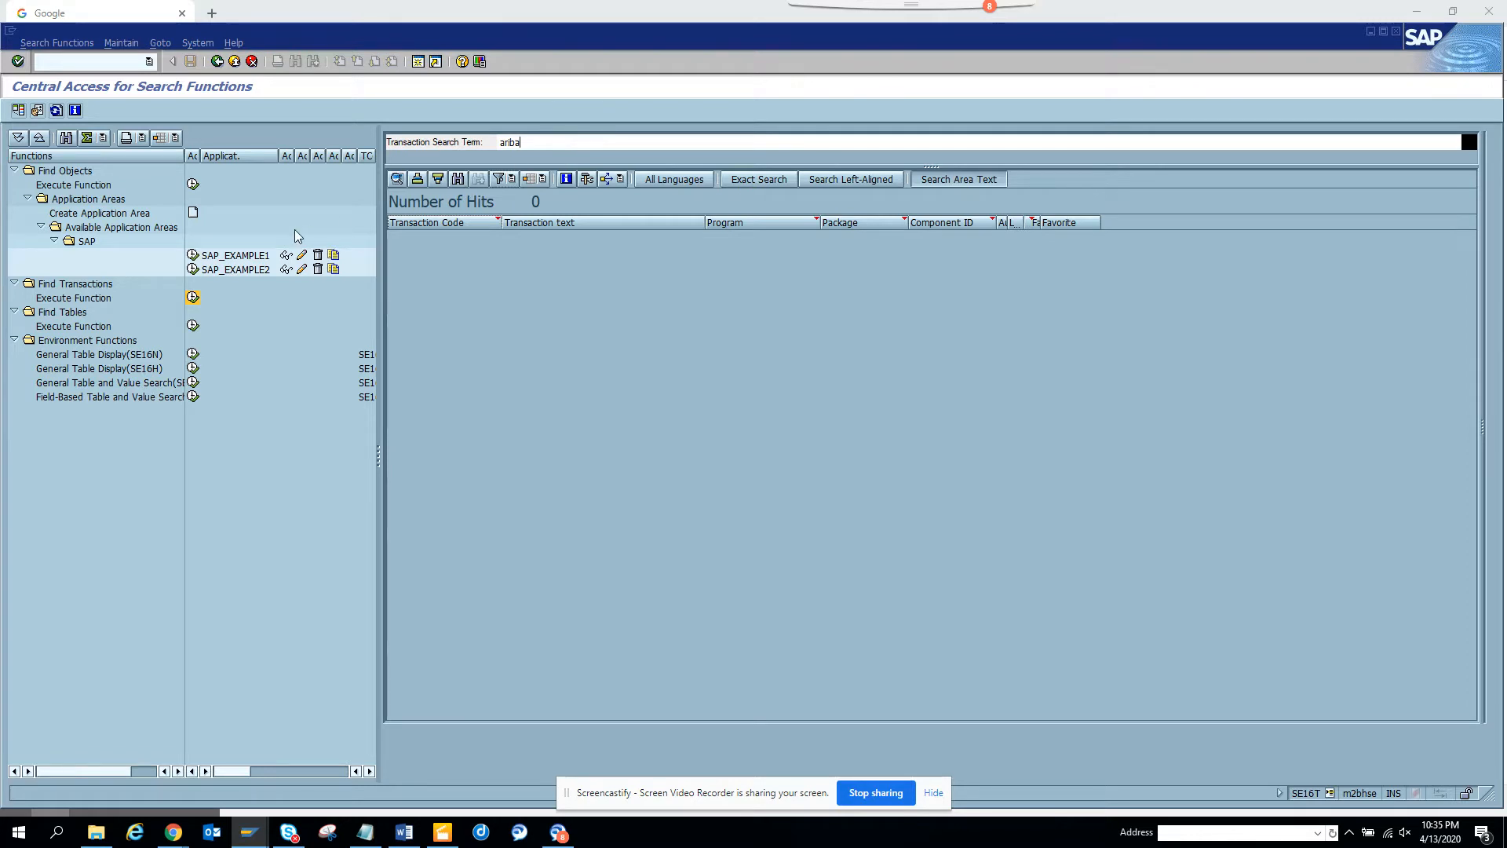
mouse_move(194, 327)
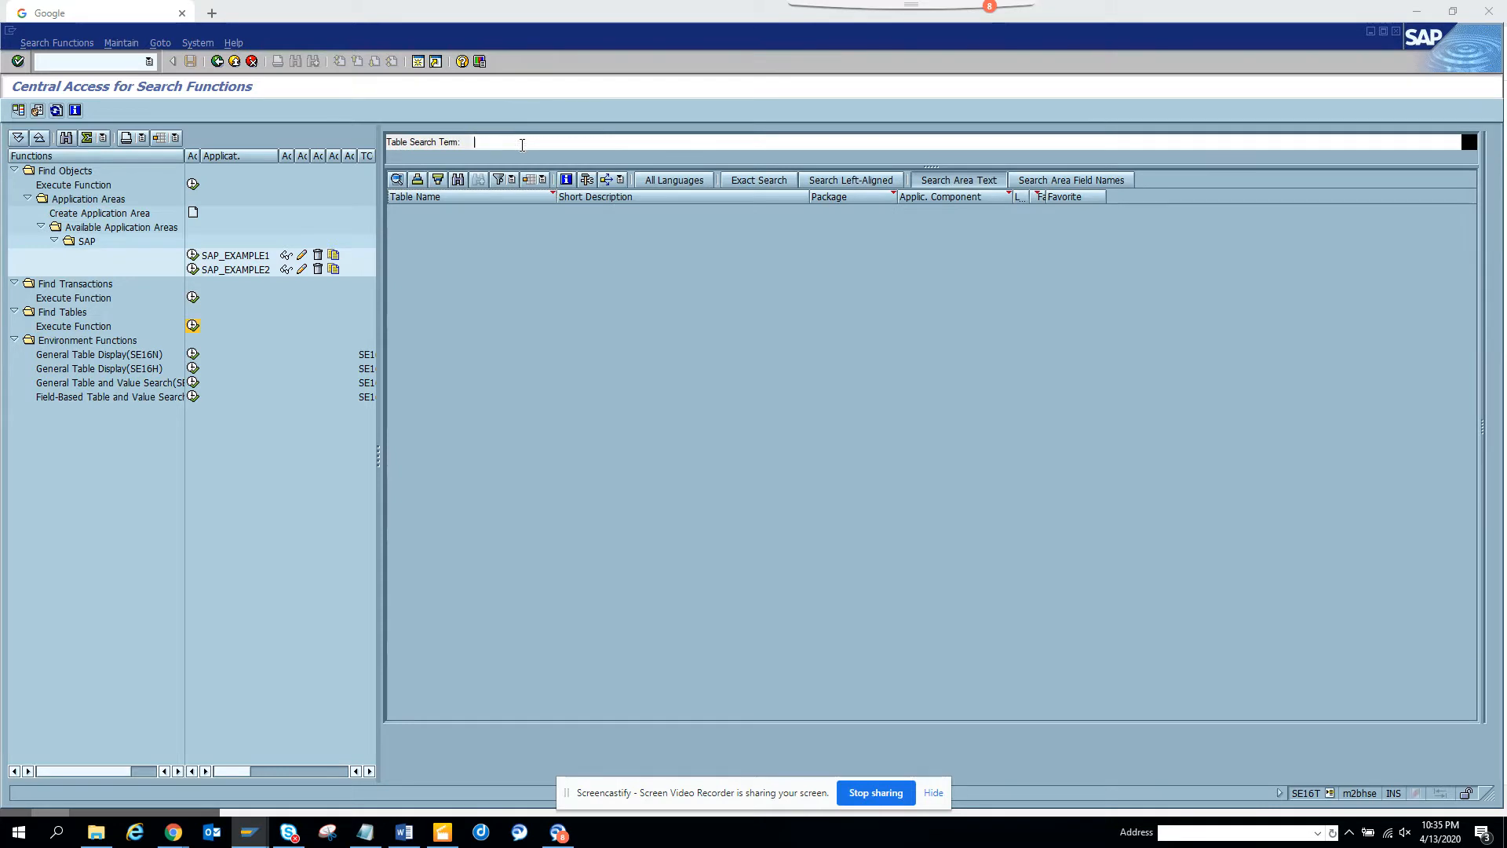
Search tables for 'ariba', listing five Ariba Network configuration tables
type("a")
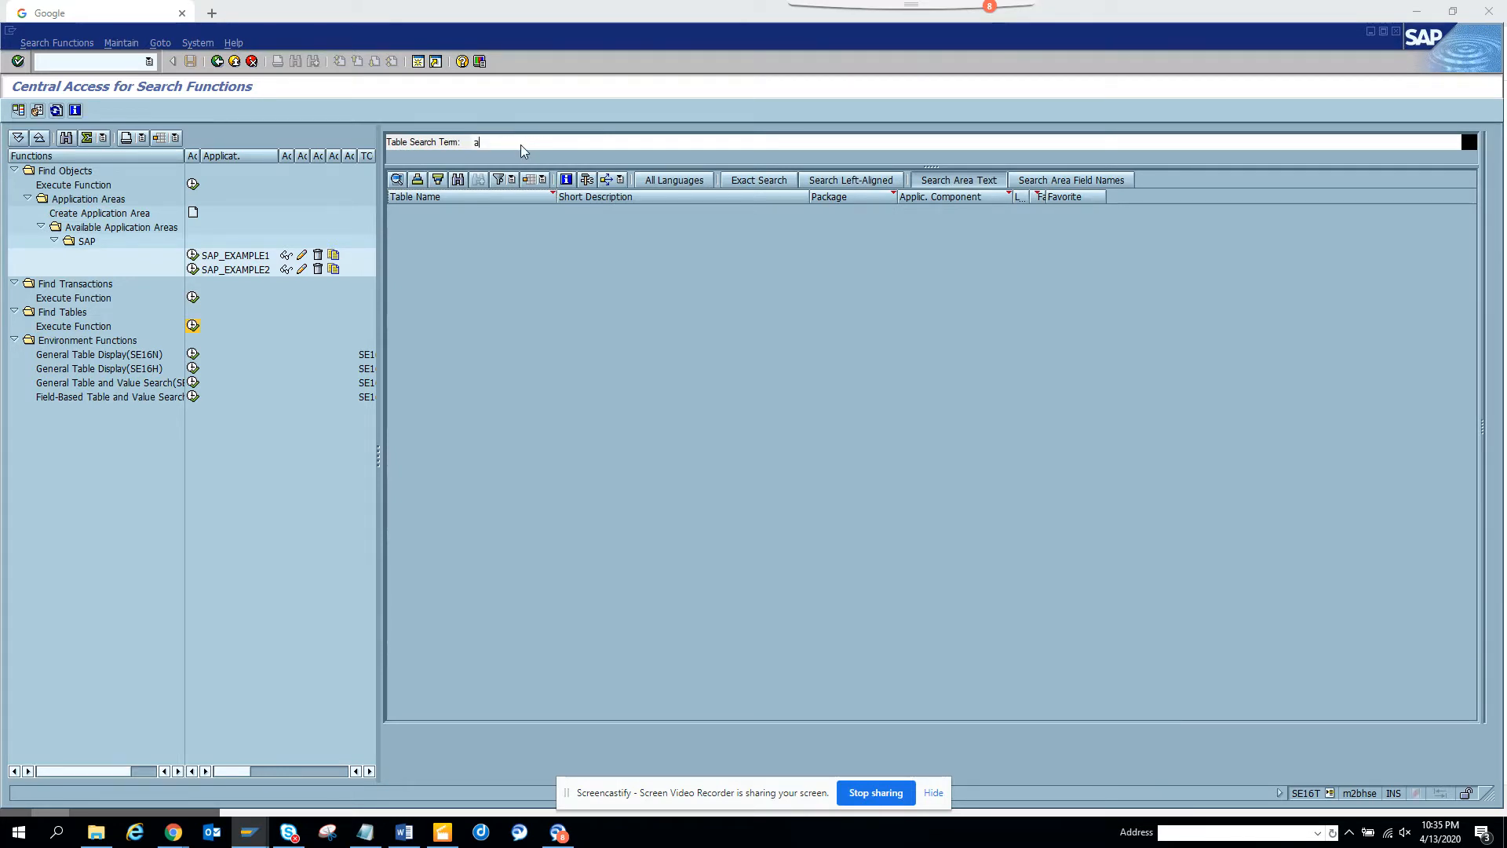
type("riba")
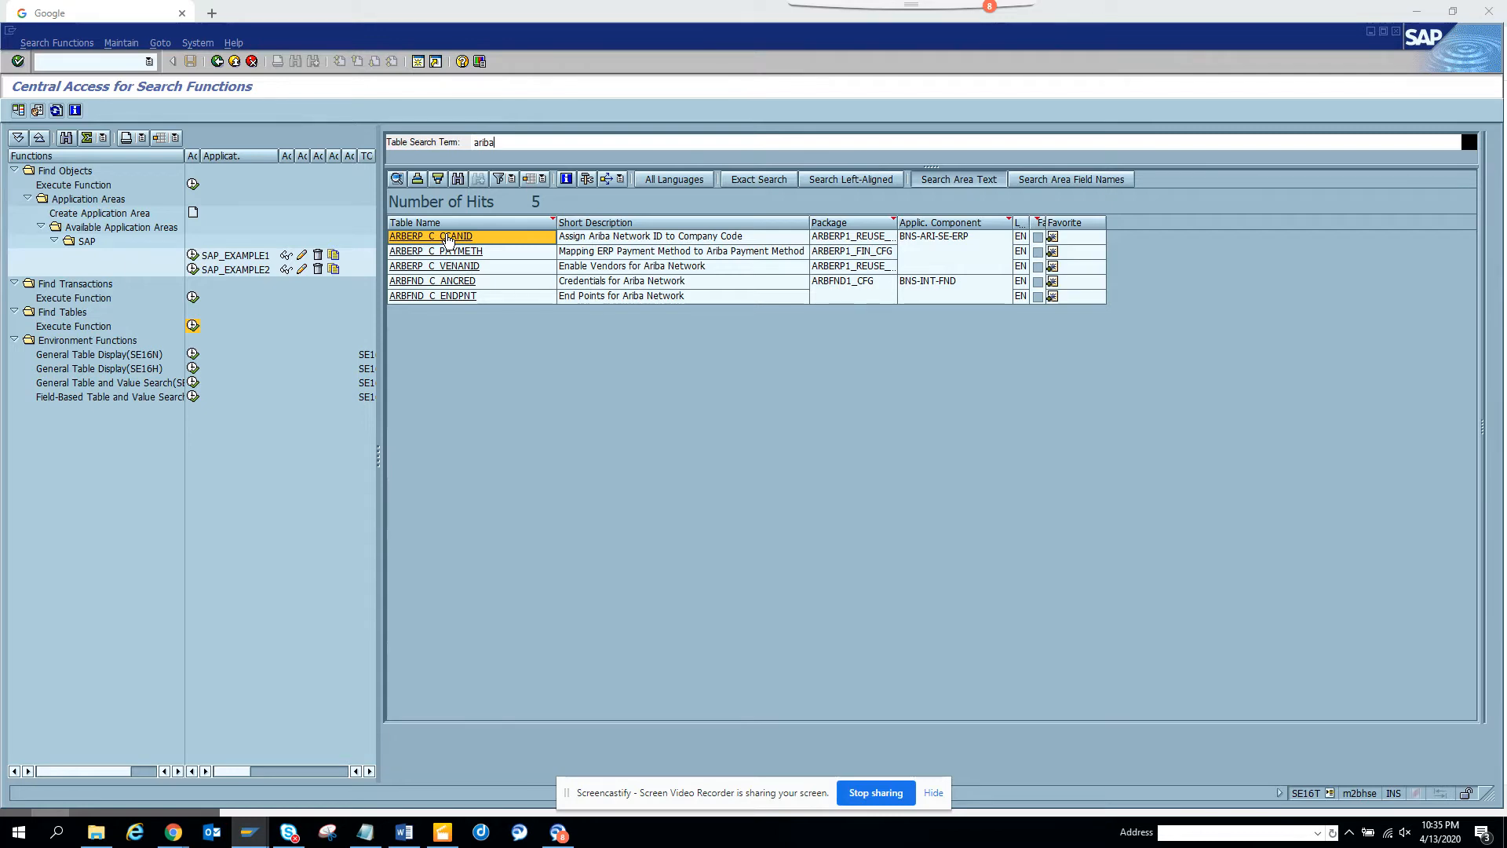
double_click(429, 235)
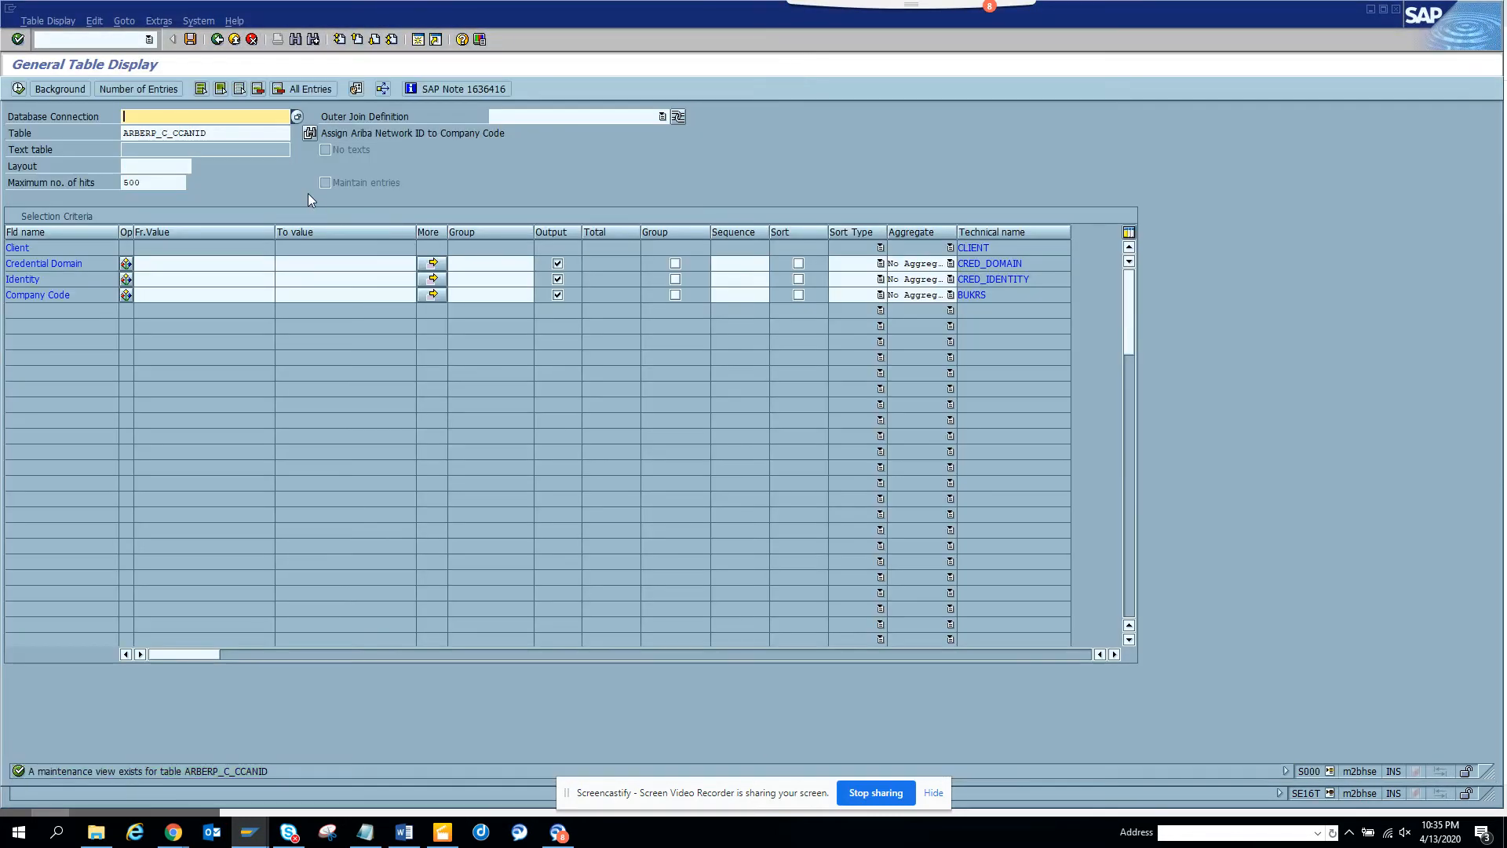
left_click(17, 39)
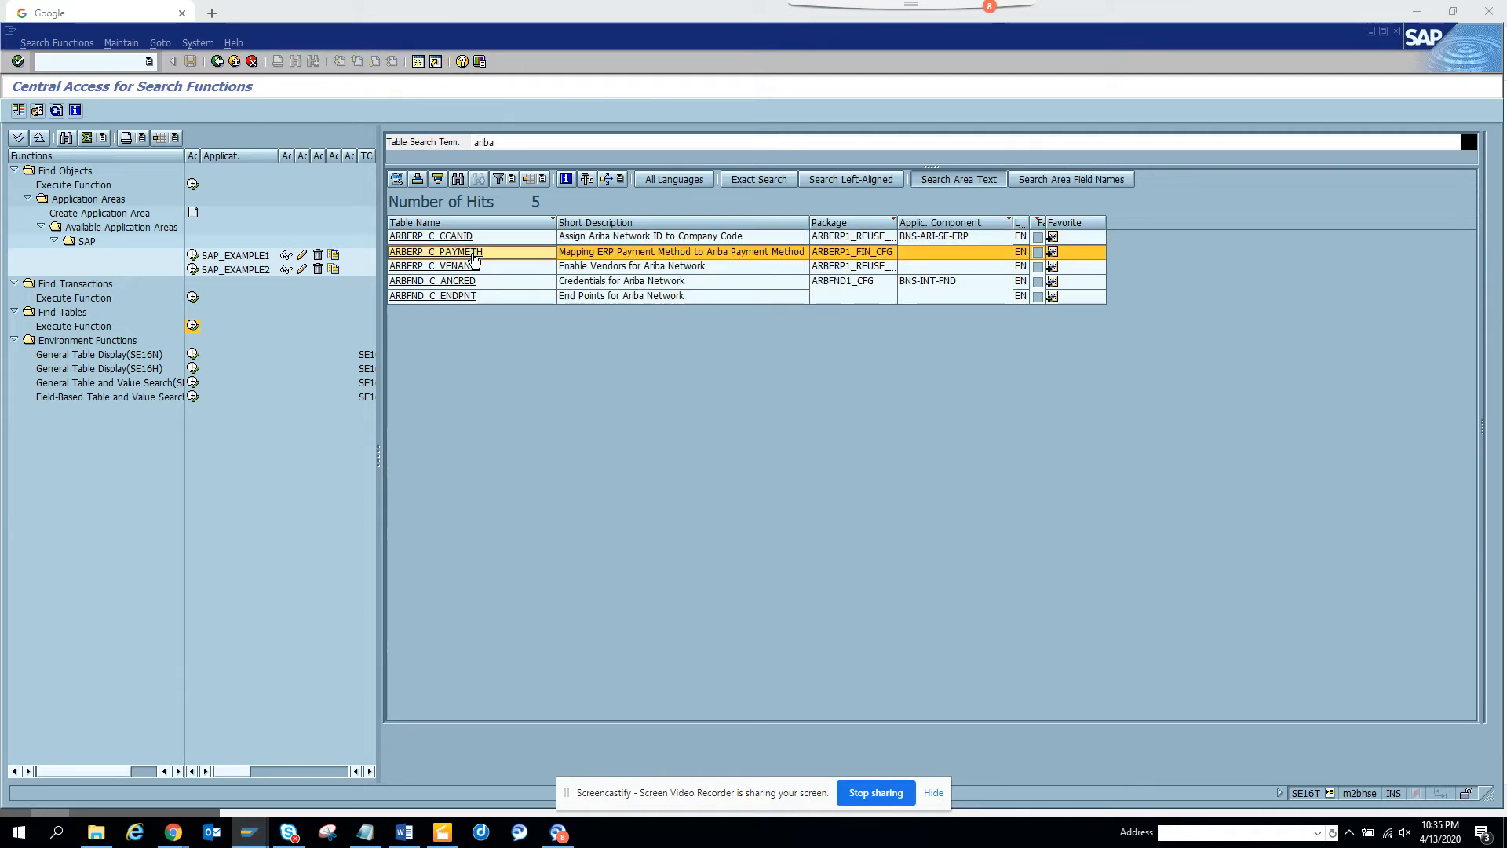
double_click(435, 252)
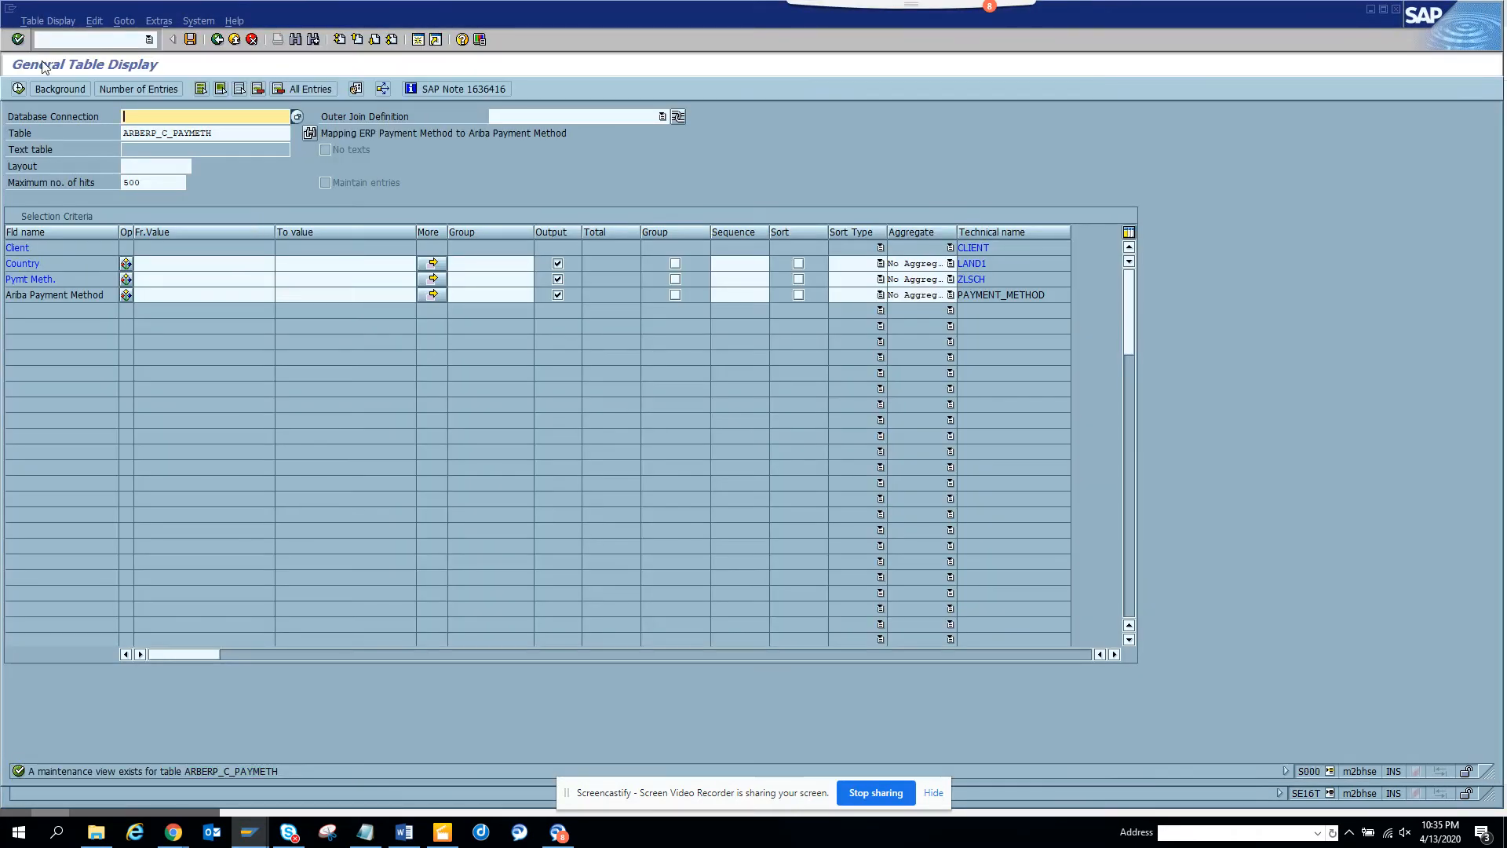
left_click(18, 38)
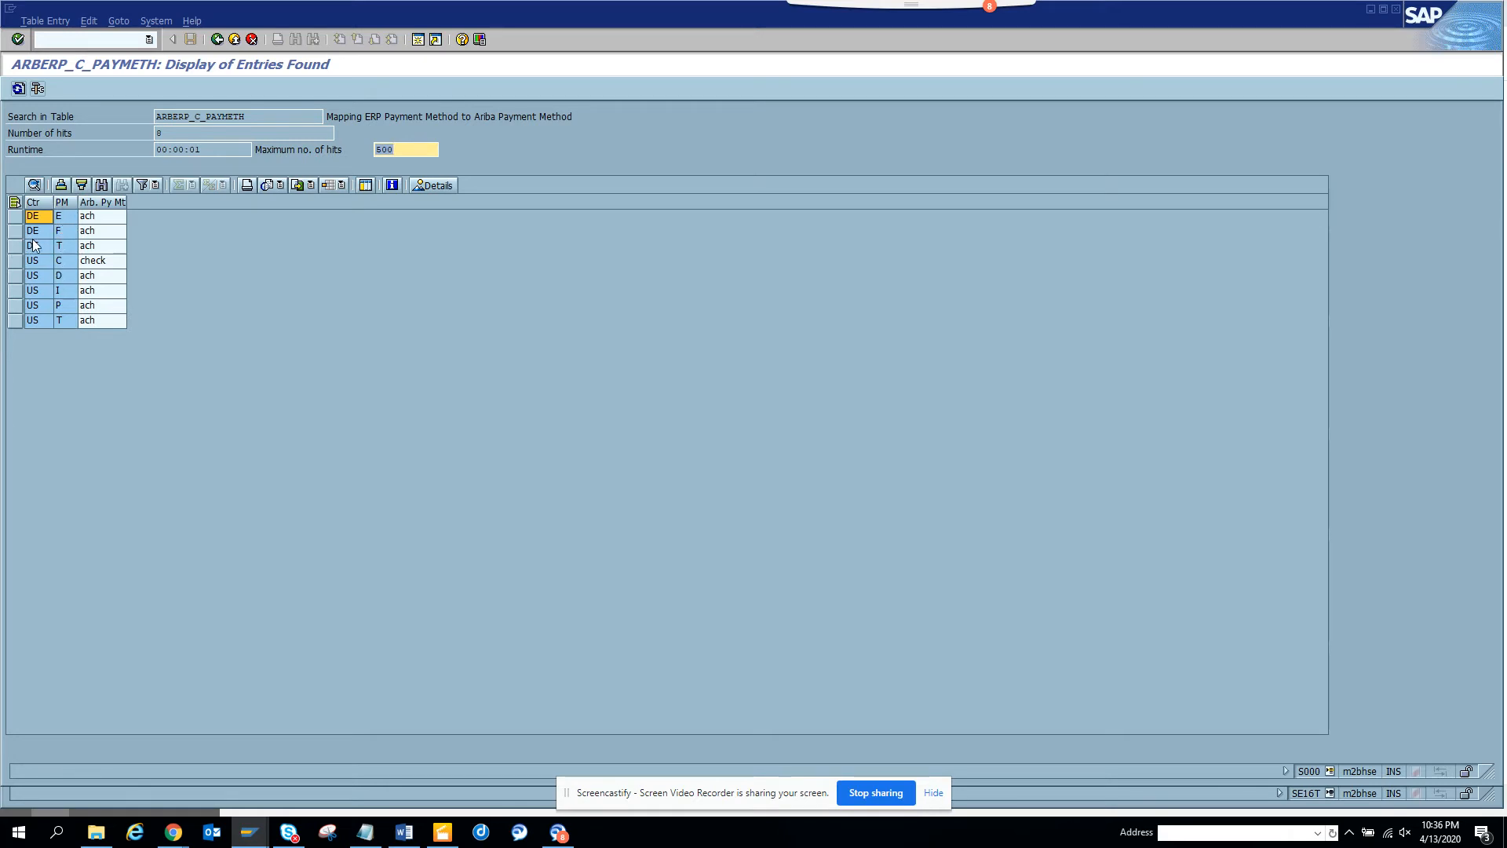
mouse_move(77, 228)
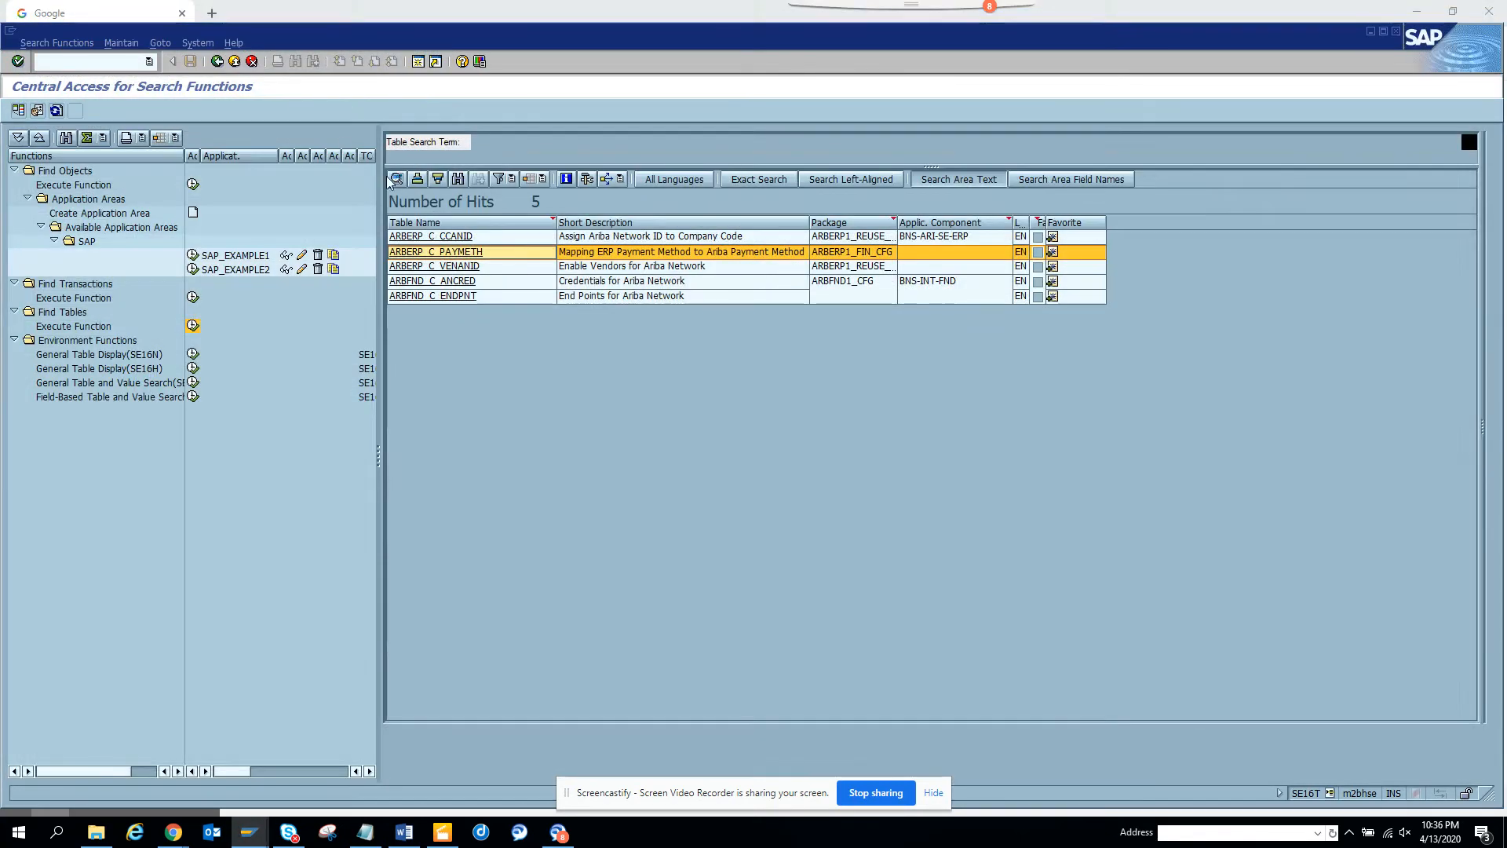
type("ariba")
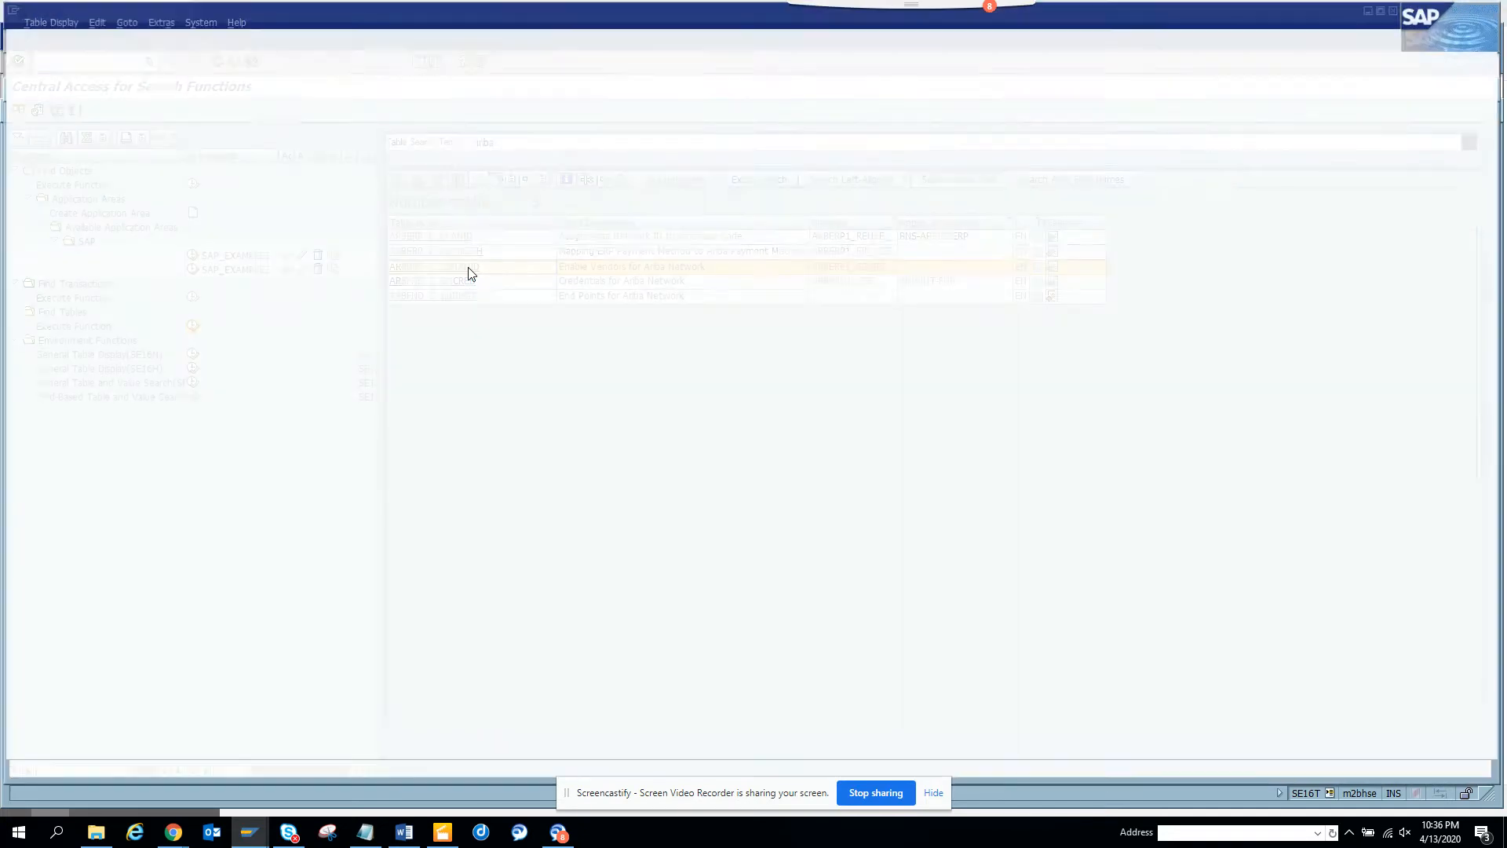
double_click(630, 266)
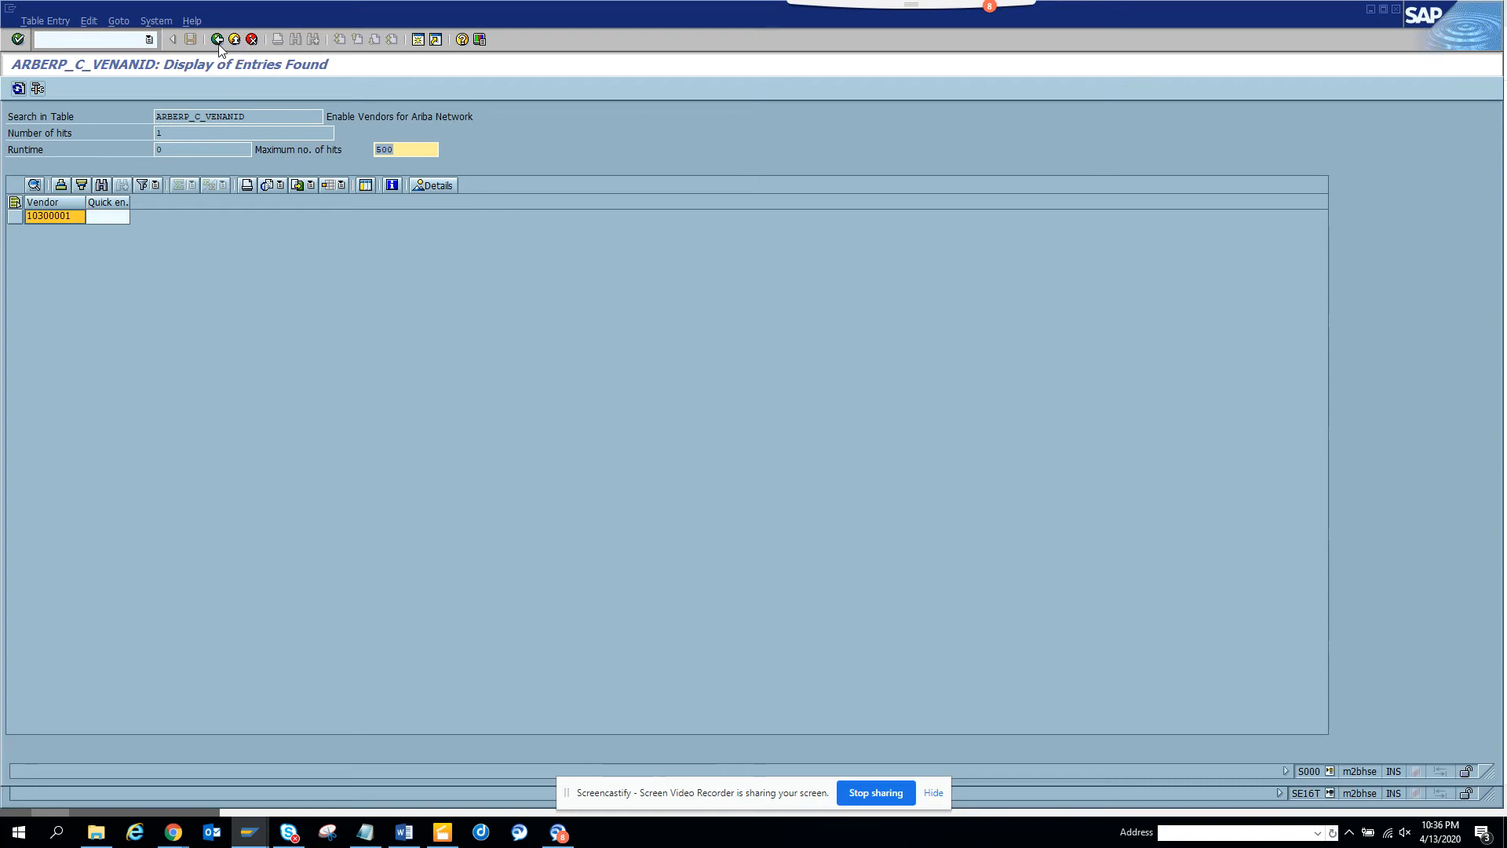
left_click(173, 40)
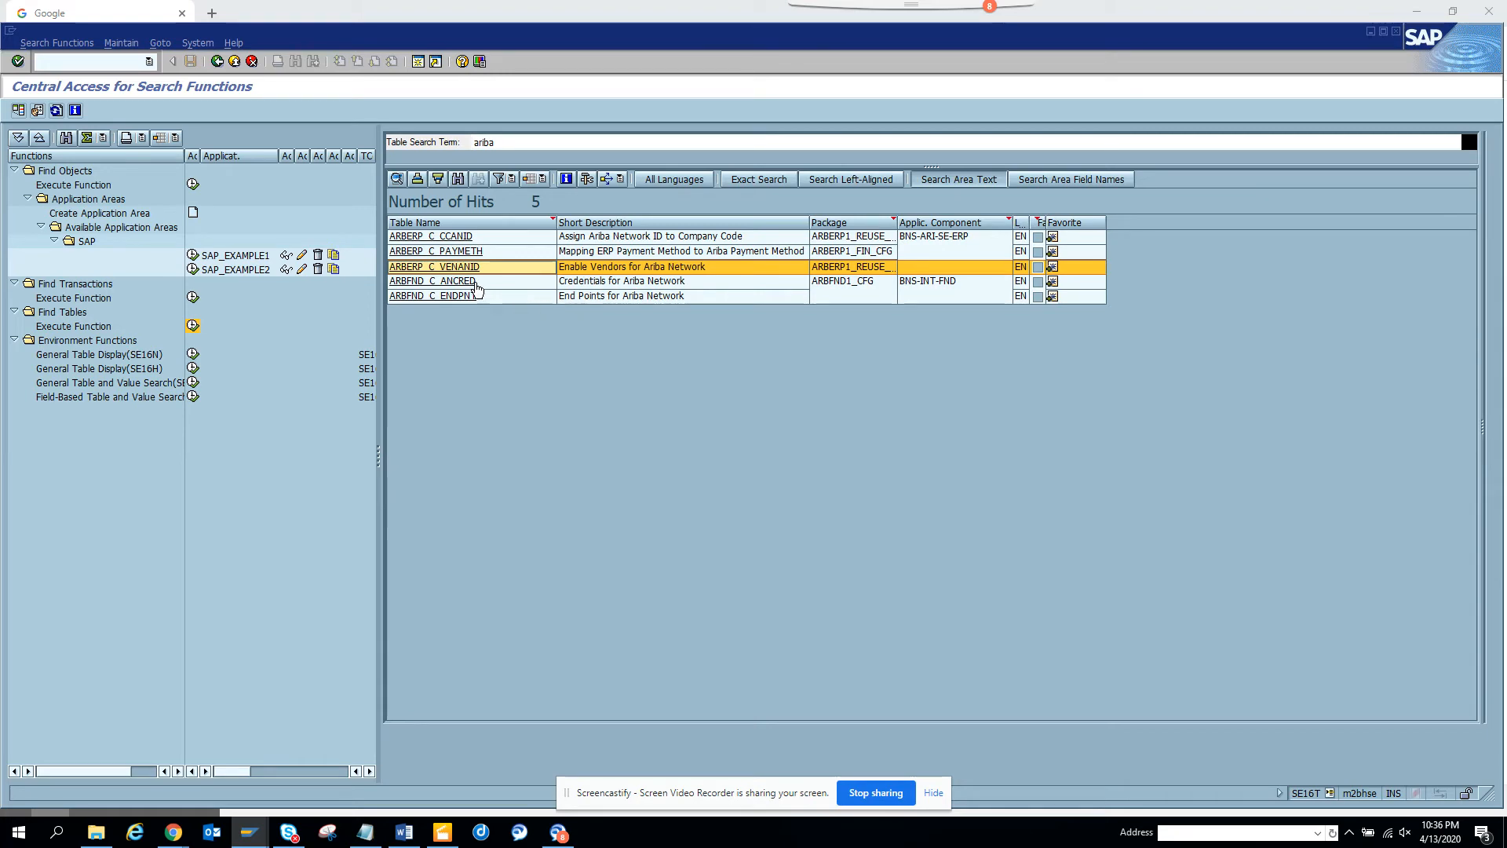
double_click(432, 281)
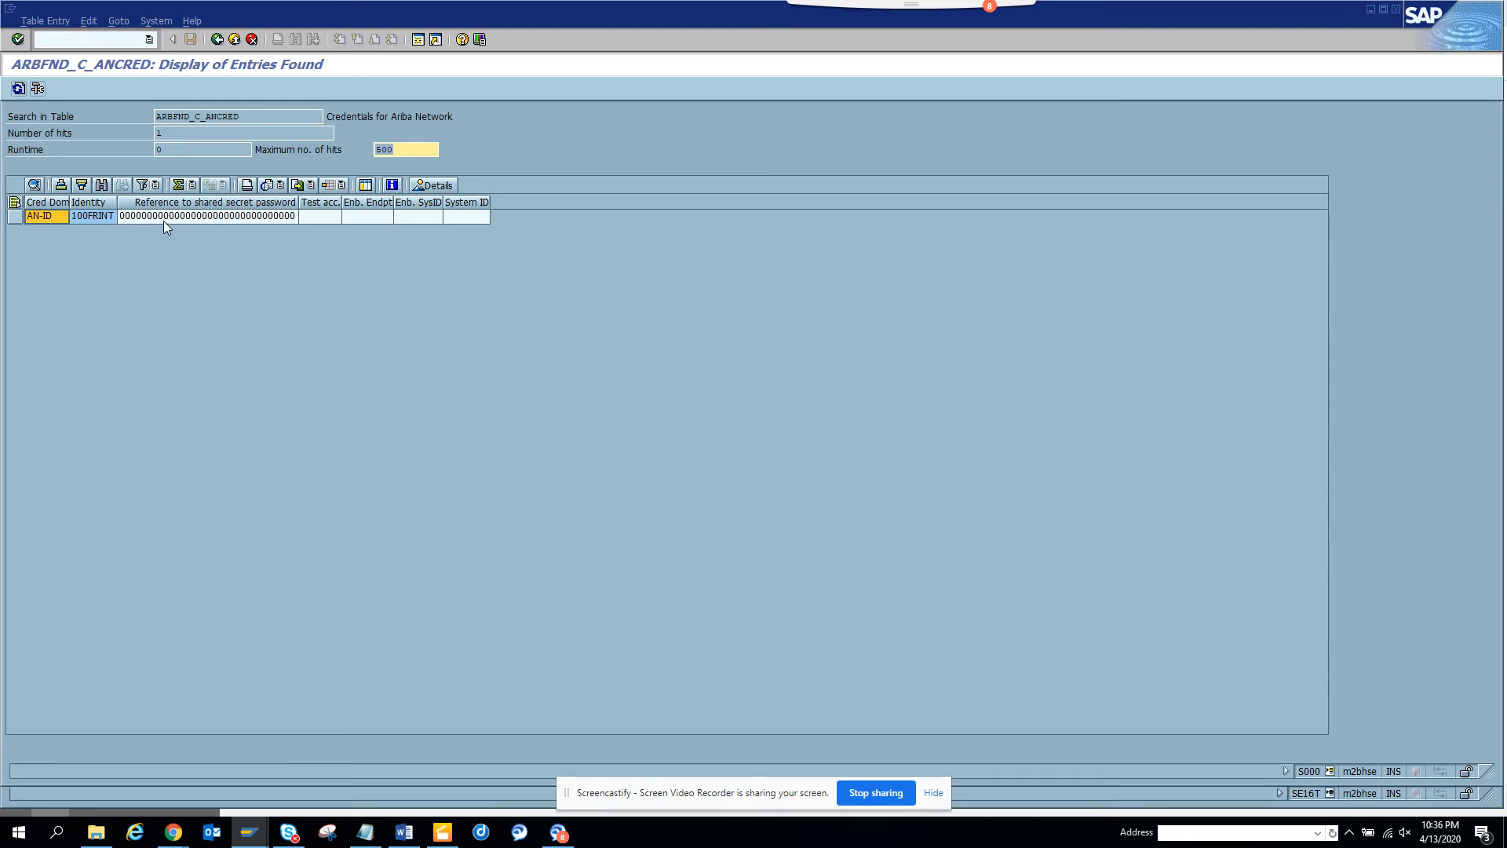
mouse_move(218, 38)
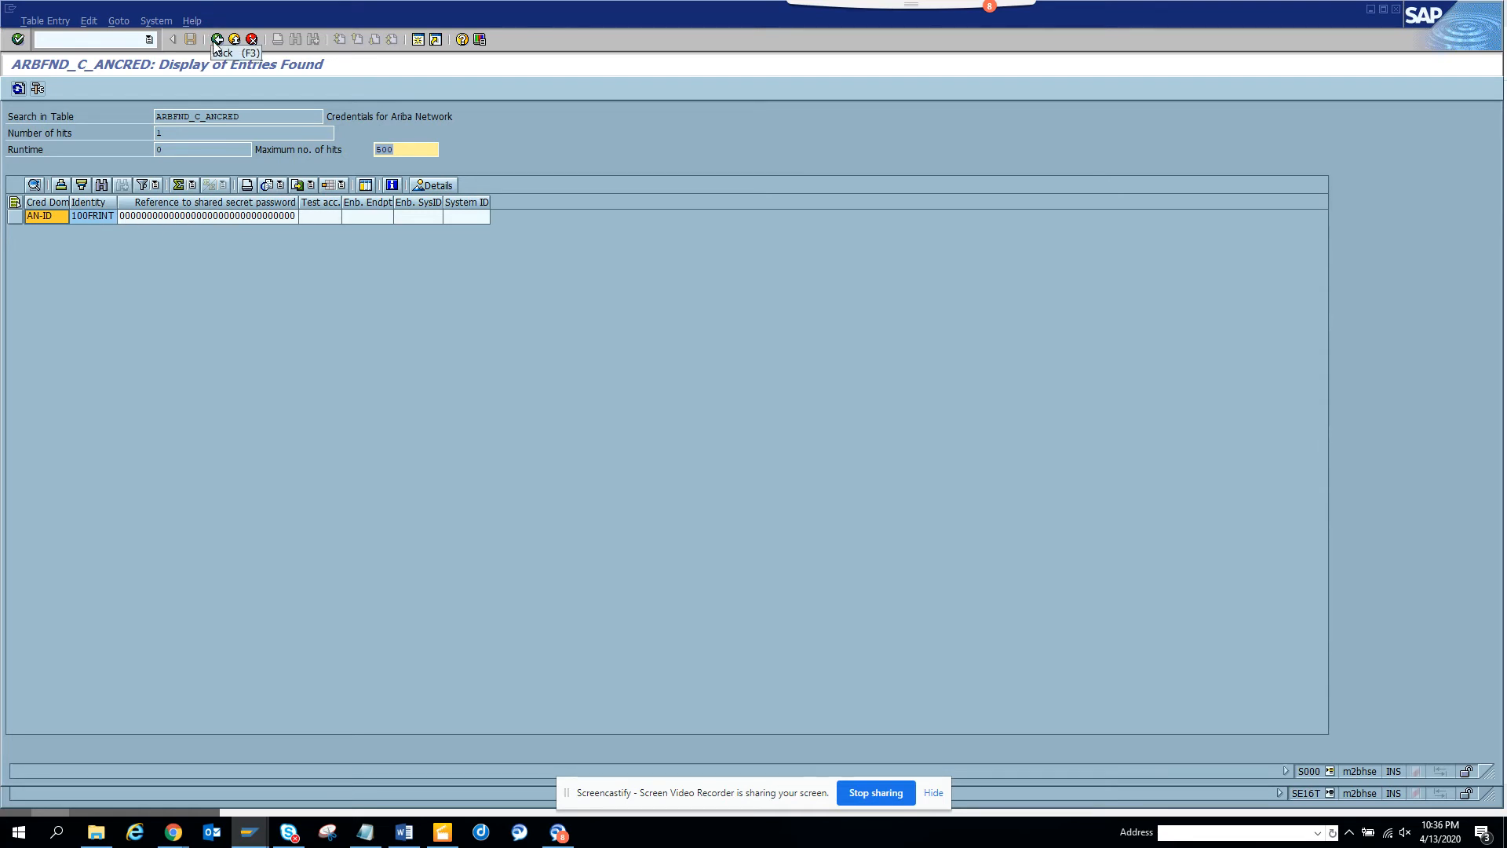
left_click(217, 38)
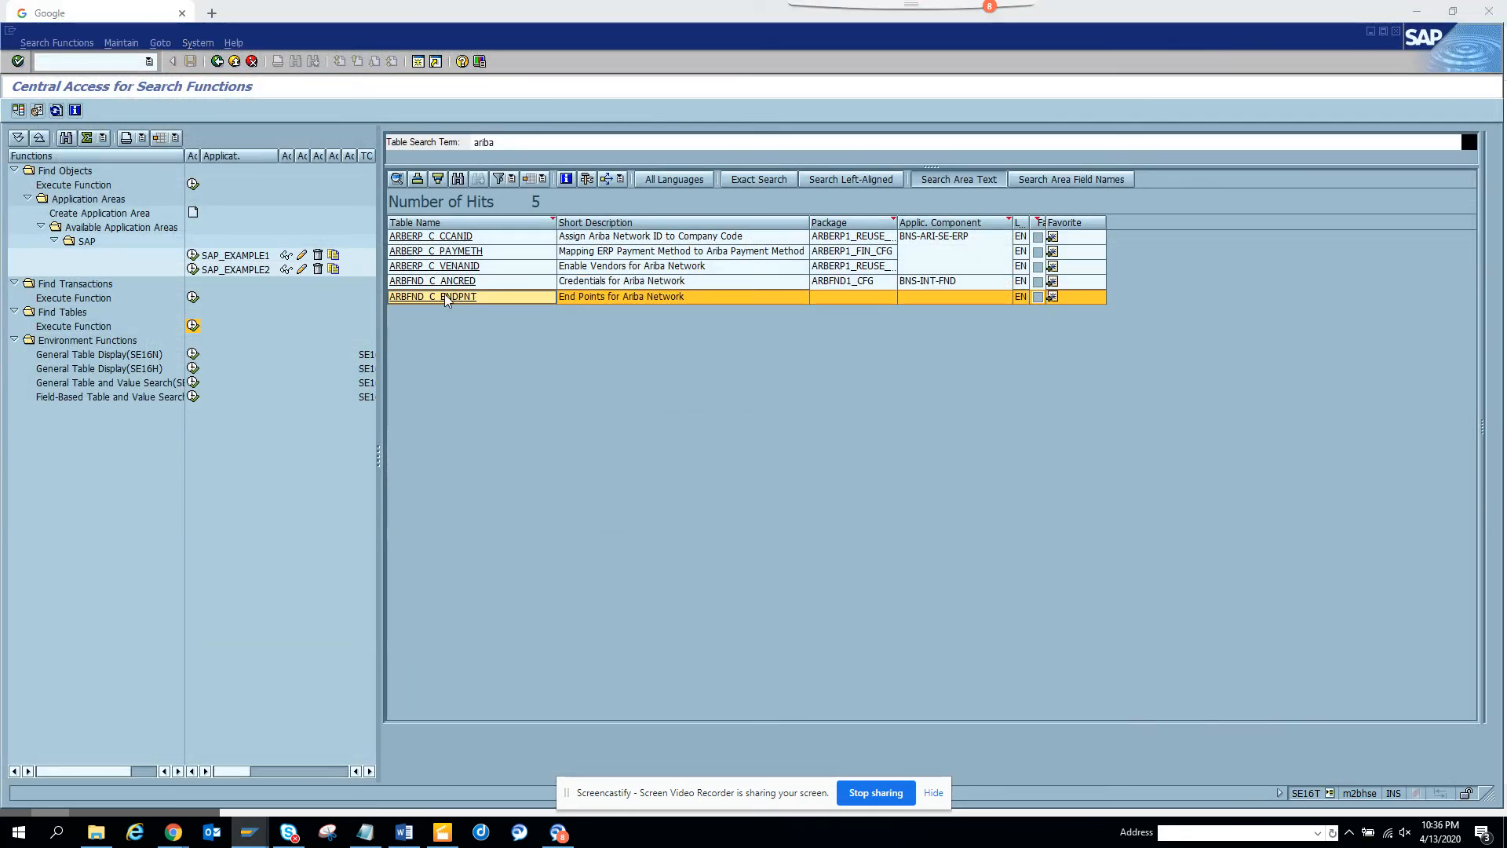
double_click(432, 296)
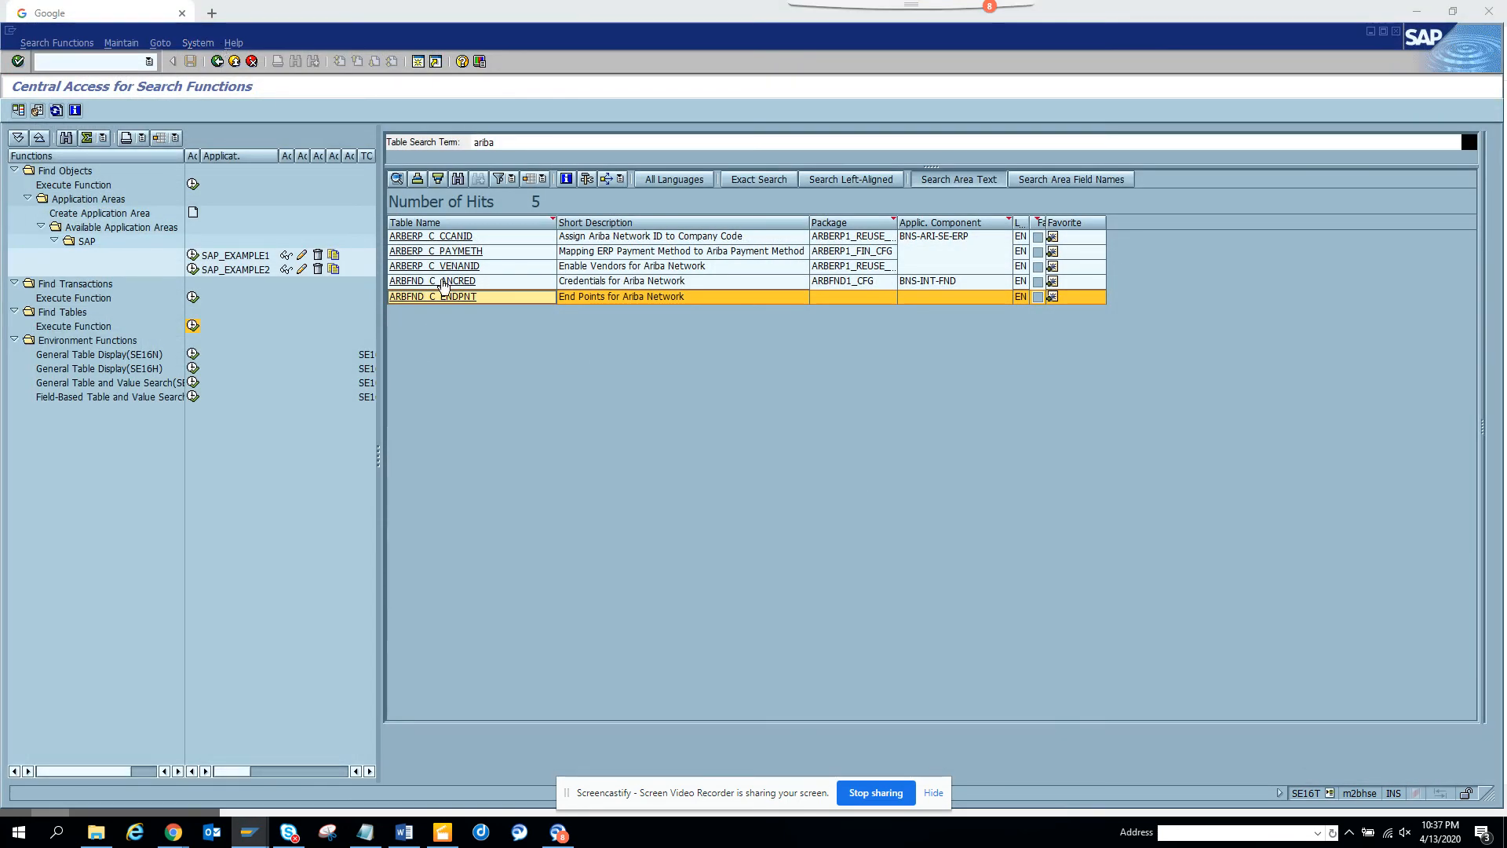
mouse_move(541, 335)
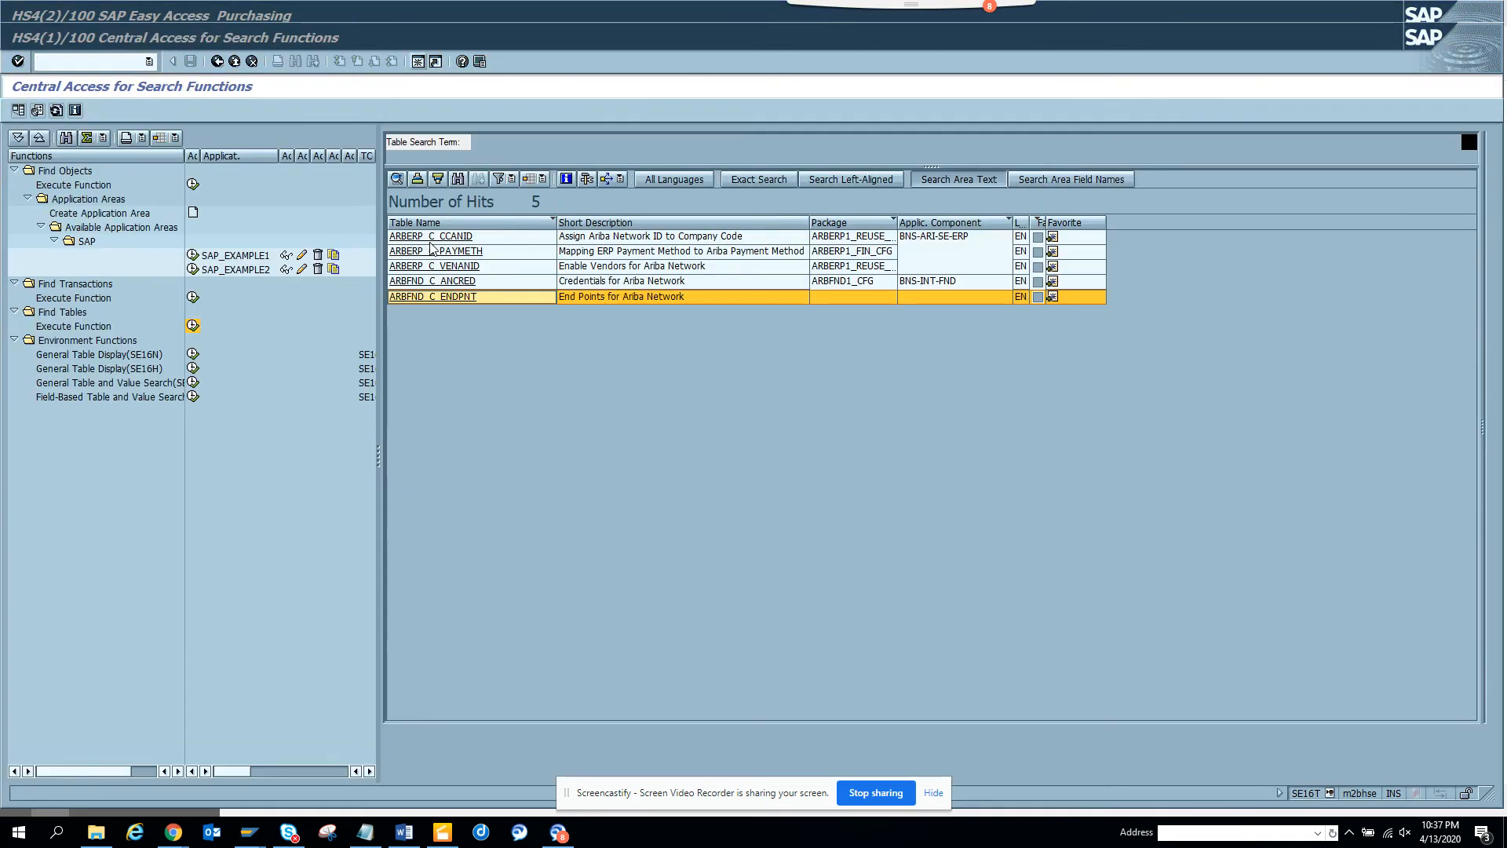
In a second SE11 session, look up database tables matching arb*, then return to the table list
type("ariba")
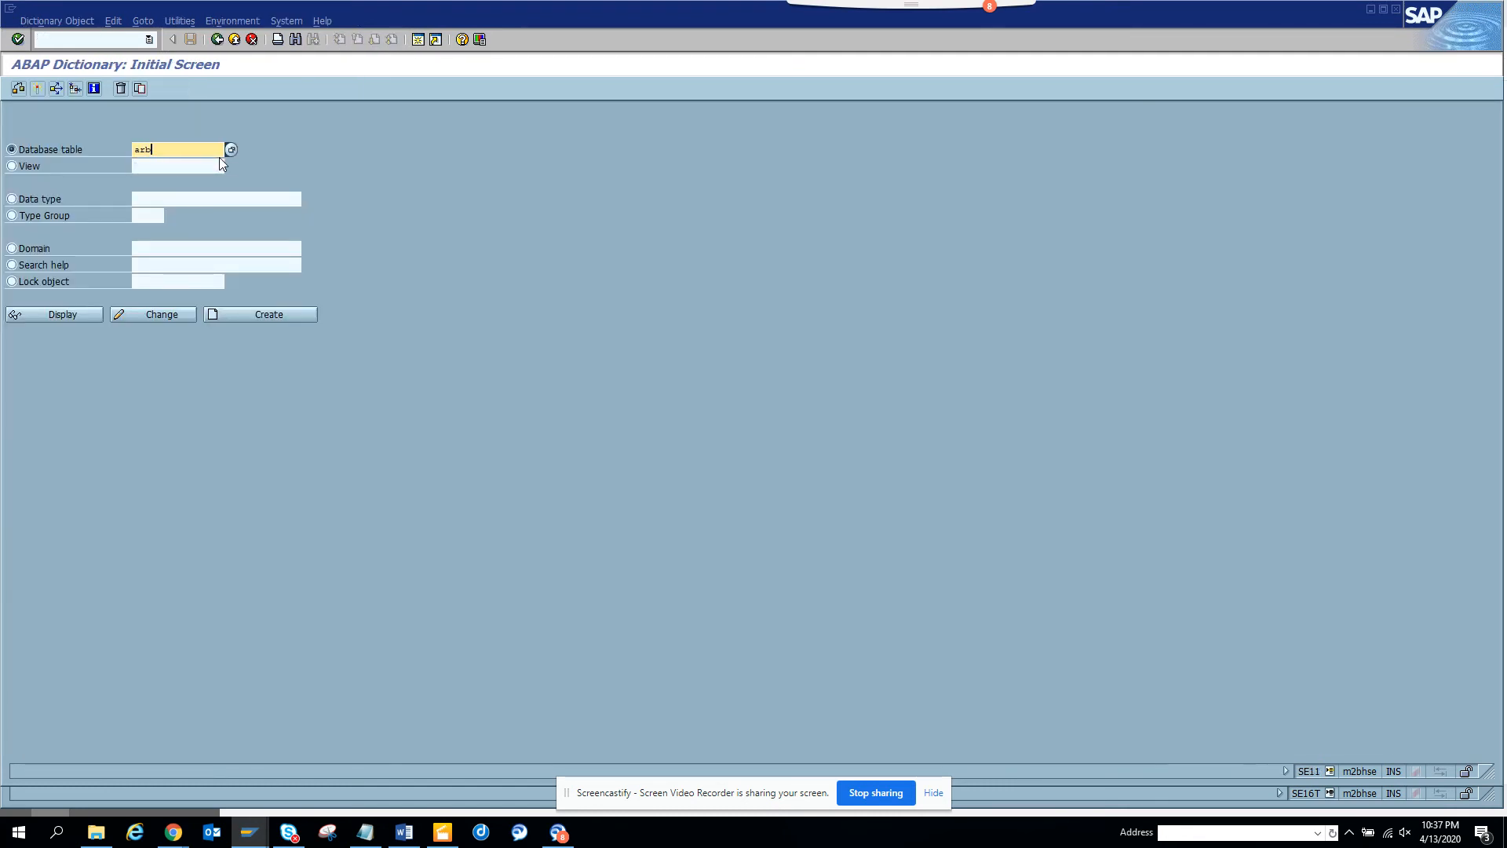
type("*")
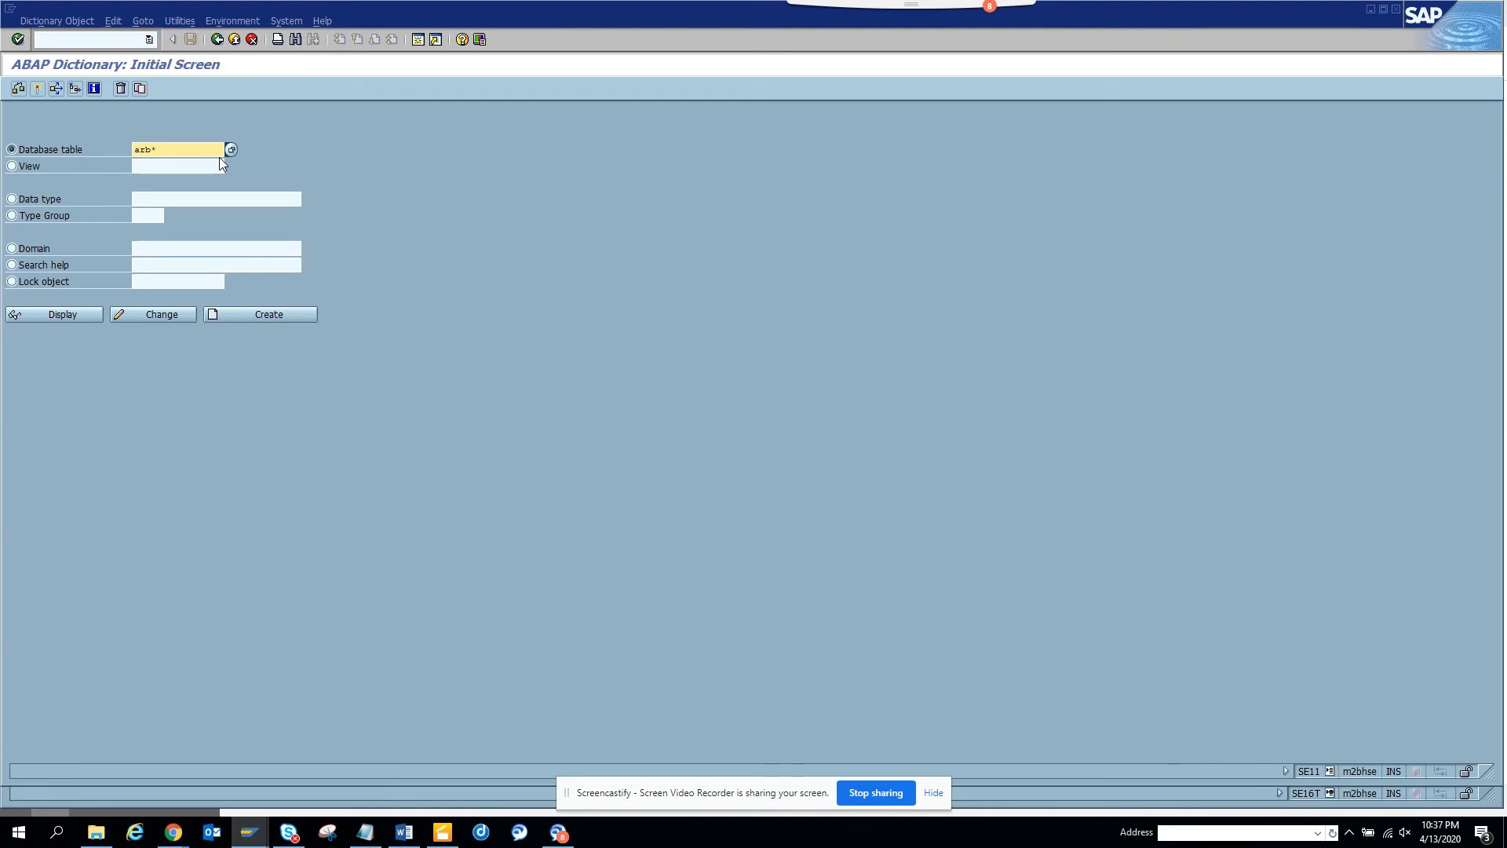
left_click(230, 150)
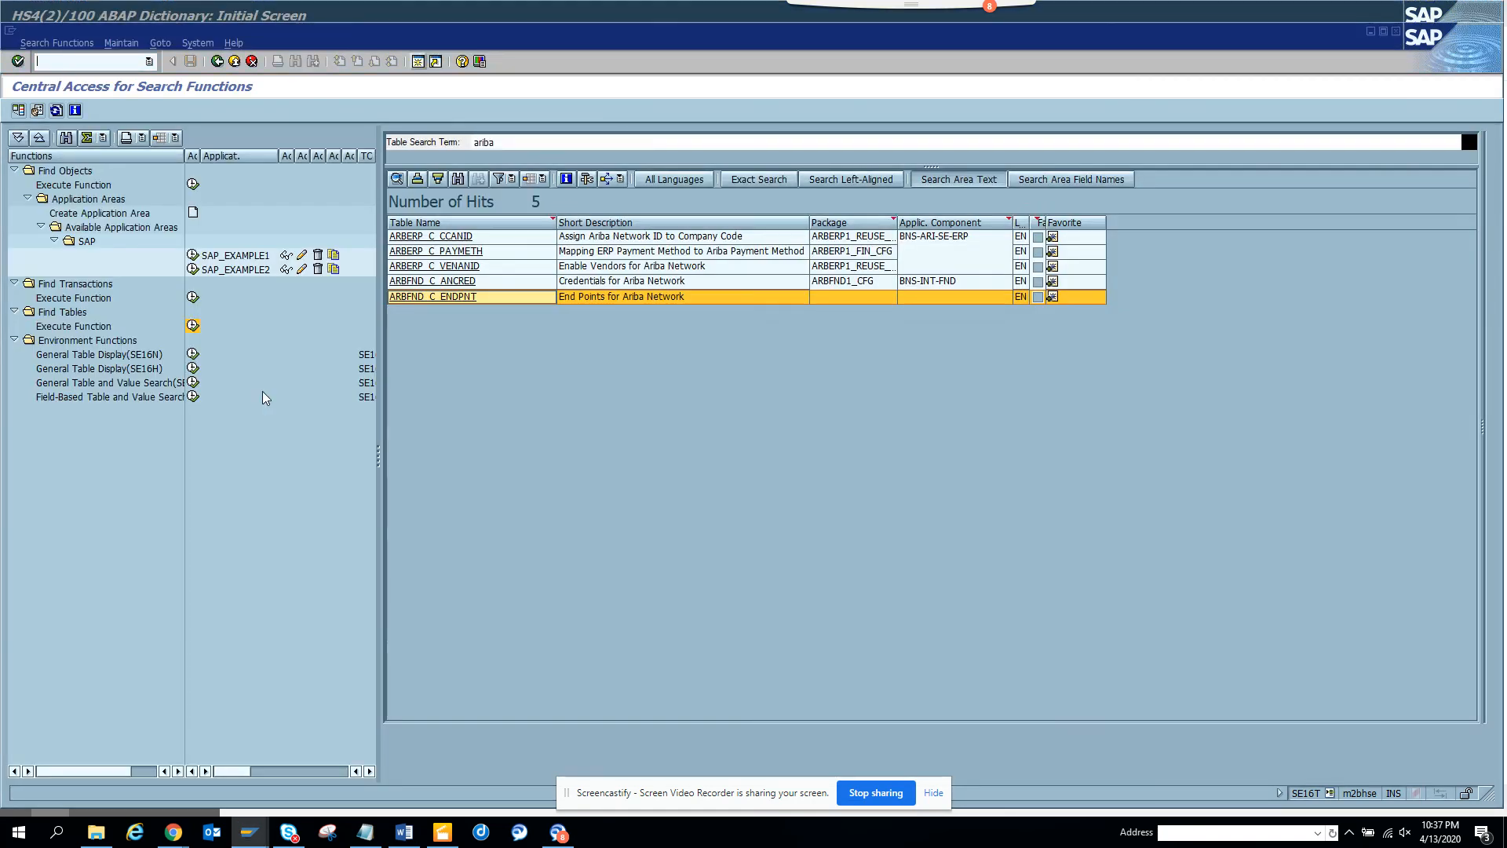
mouse_move(468, 441)
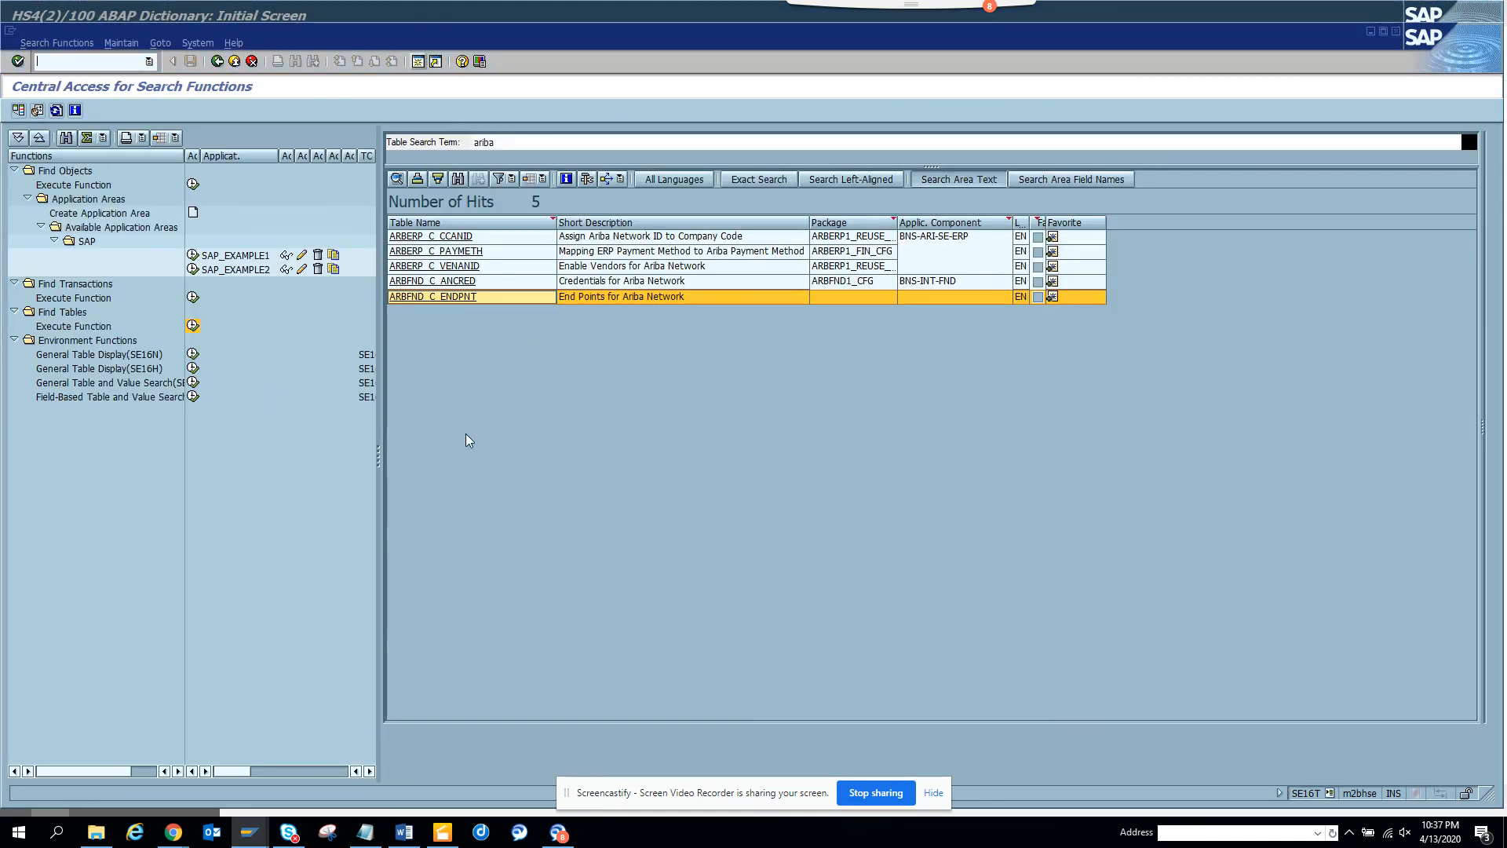